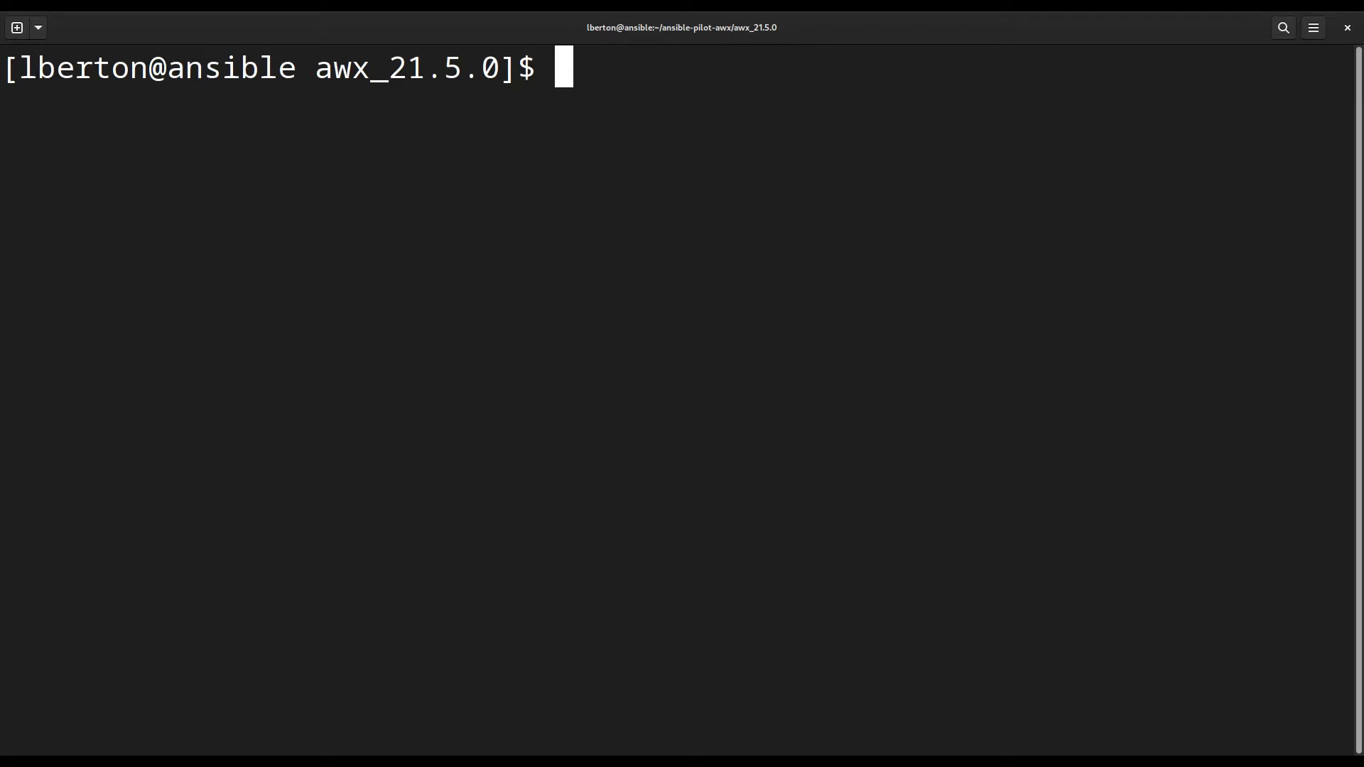
# - Run make docker-compose in the awx_21.5.0 project folder, tab-completing the target name
pyautogui.write('make')
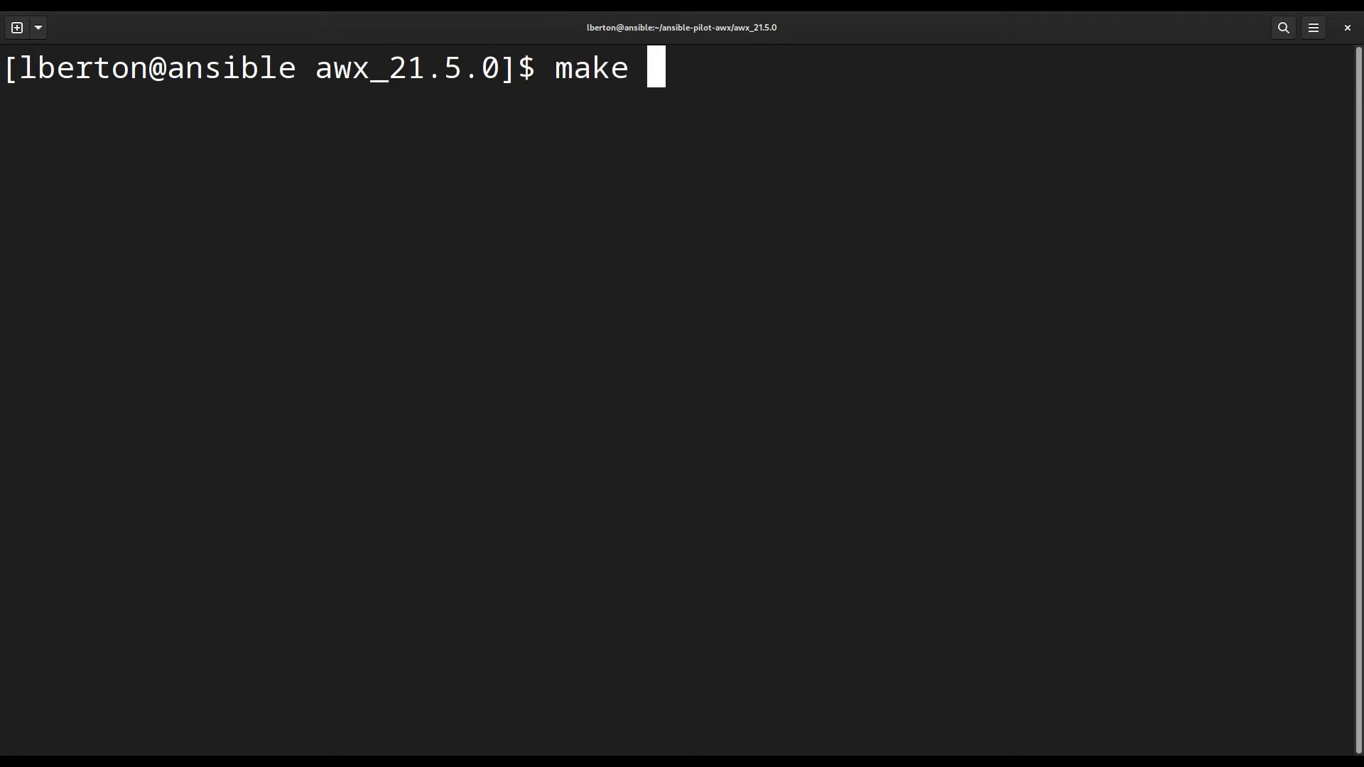
pyautogui.write('docker-co')
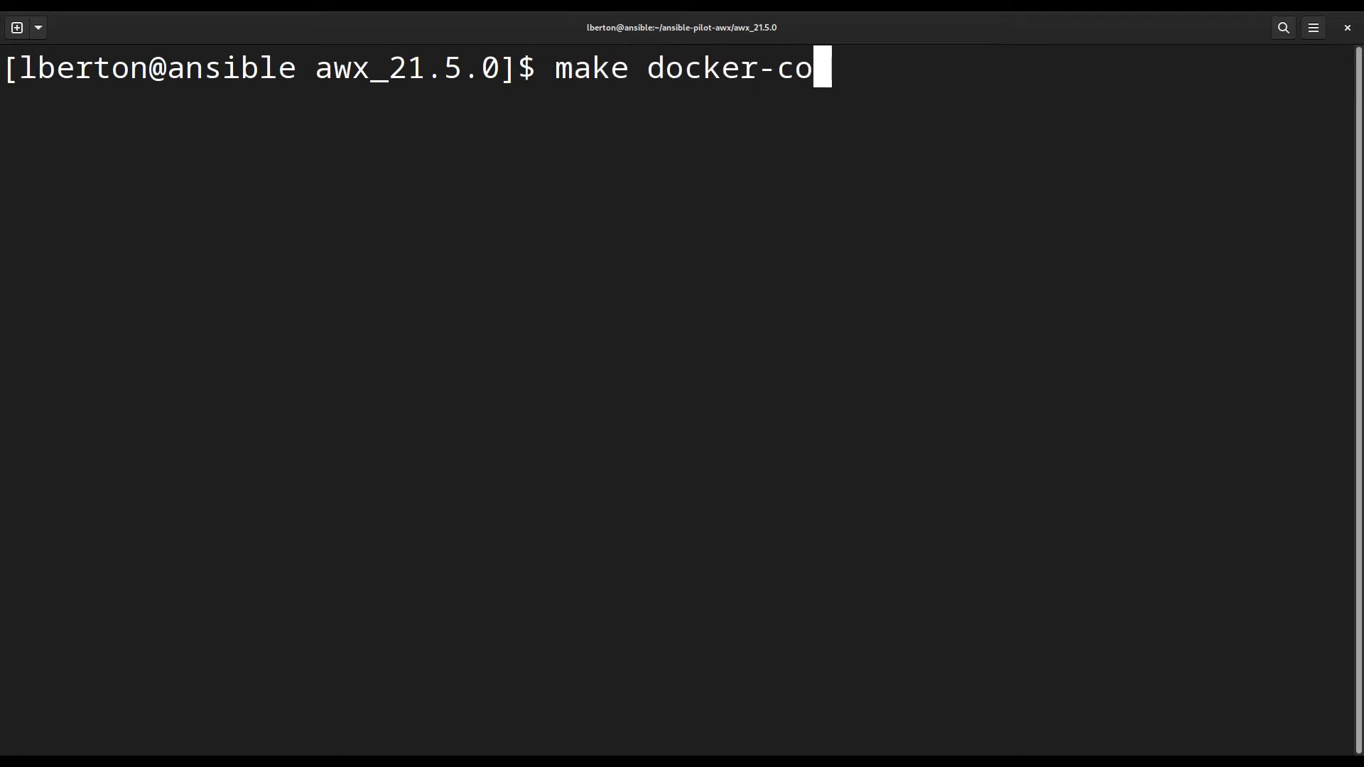
pyautogui.press('Return')
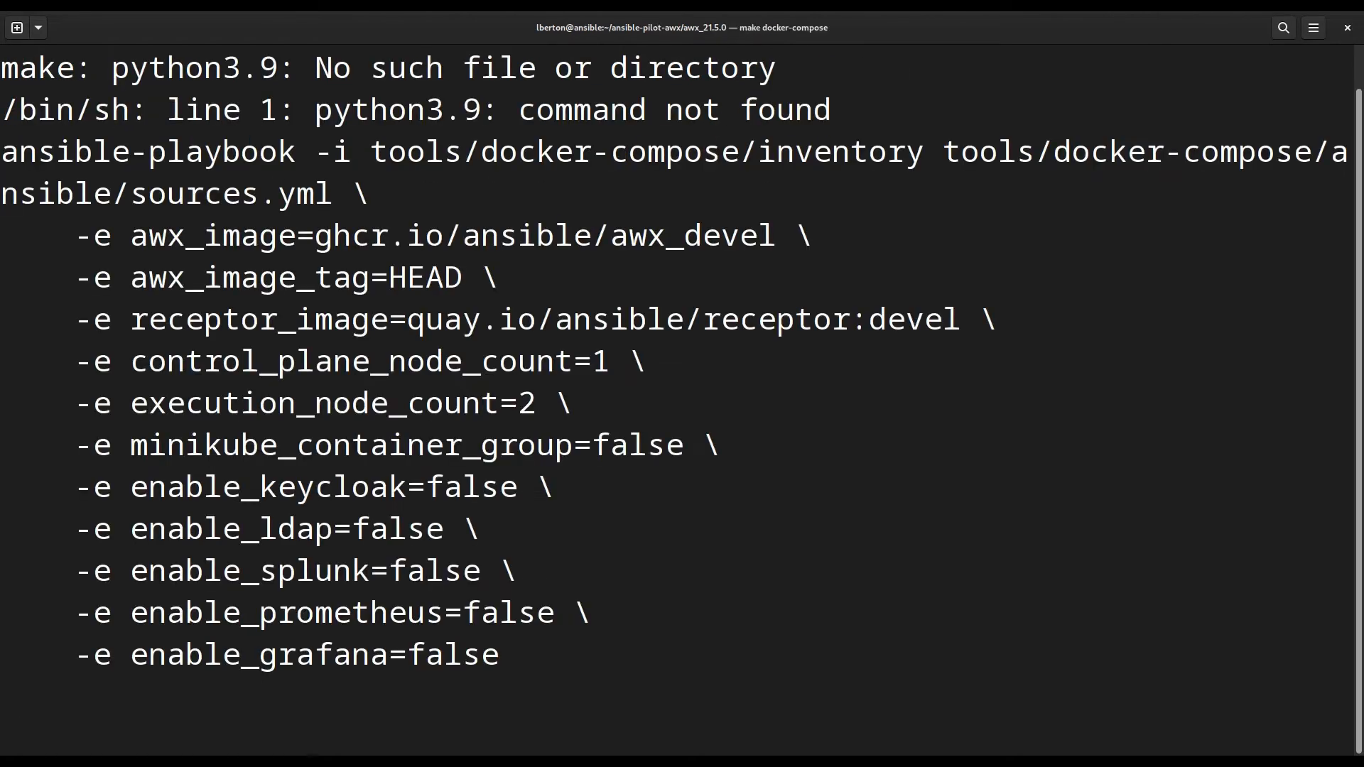
# - Follow the playbook output to PLAY RECAP ok=17, failed=0 and docker-compose up
pyautogui.scroll(-3)
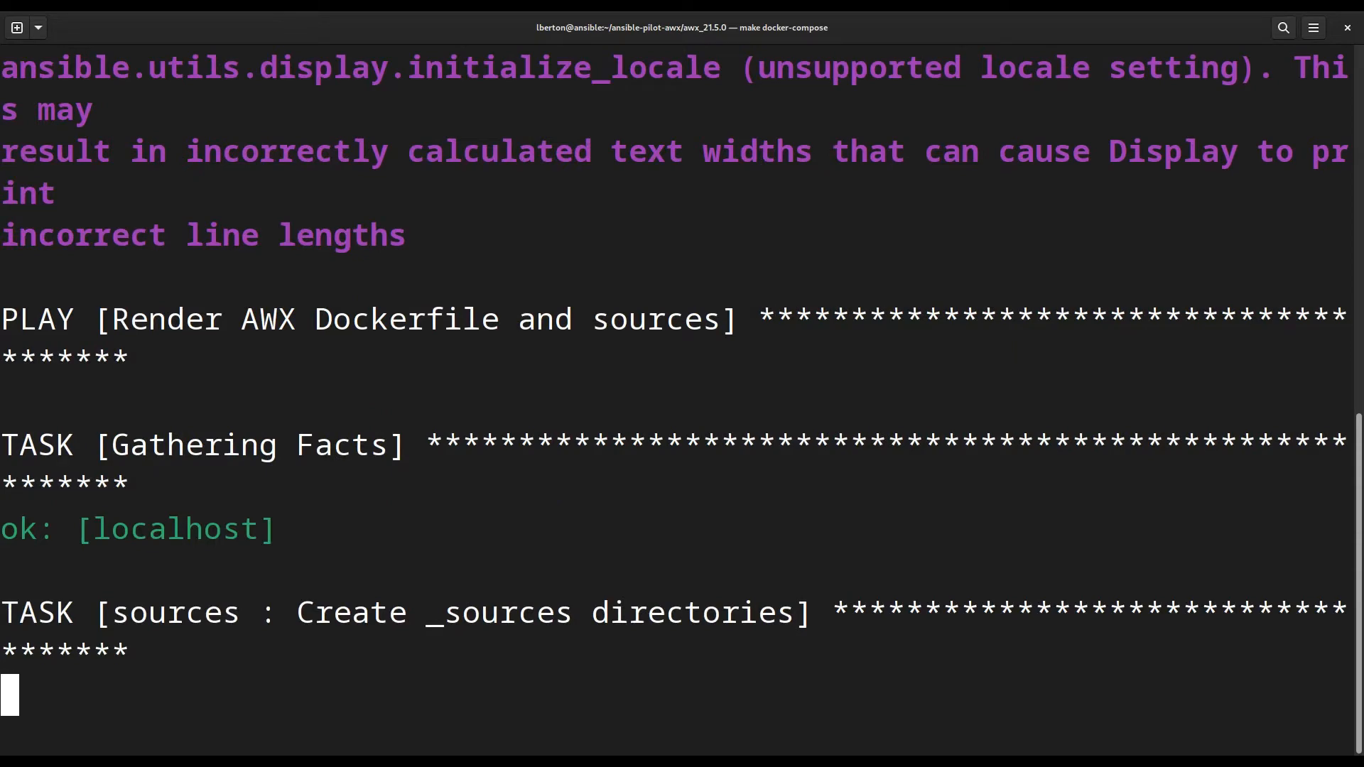
pyautogui.scroll(-3)
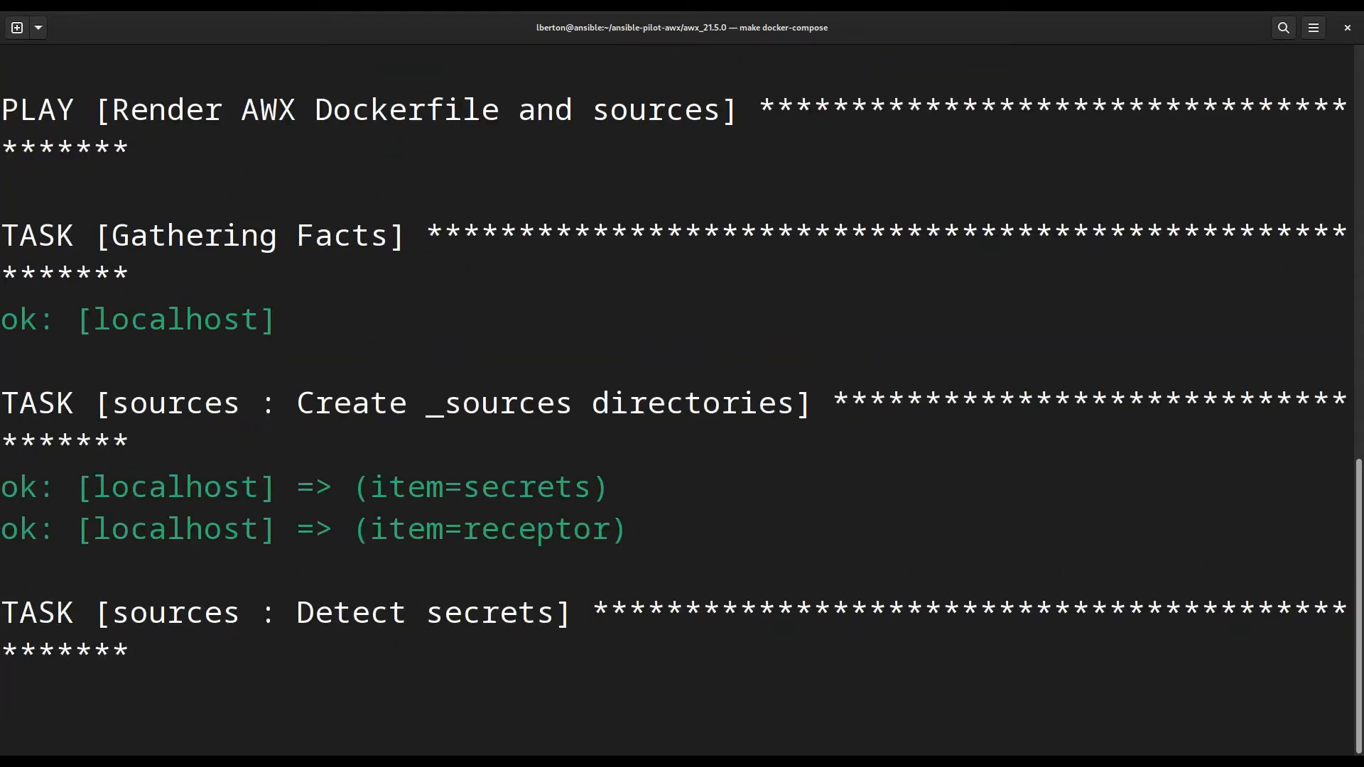
pyautogui.scroll(-3)
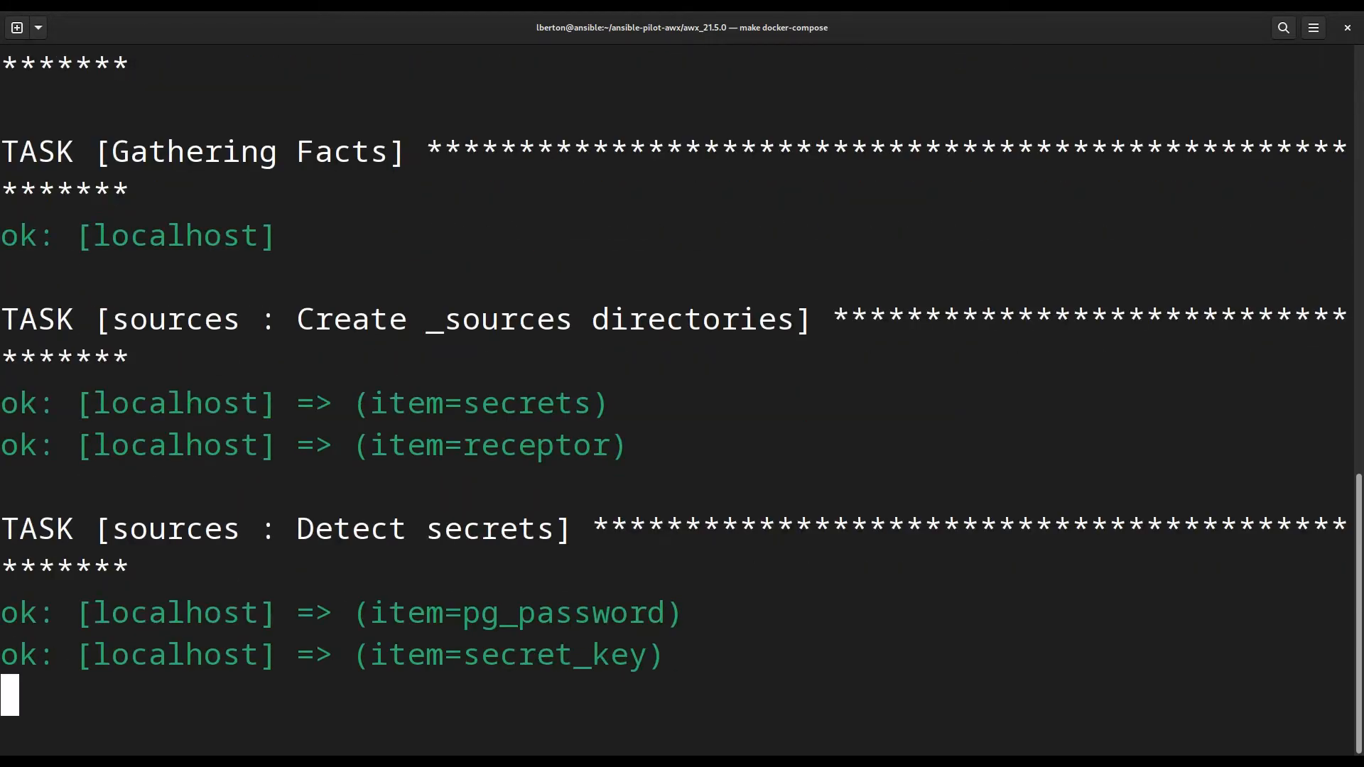
pyautogui.scroll(-3)
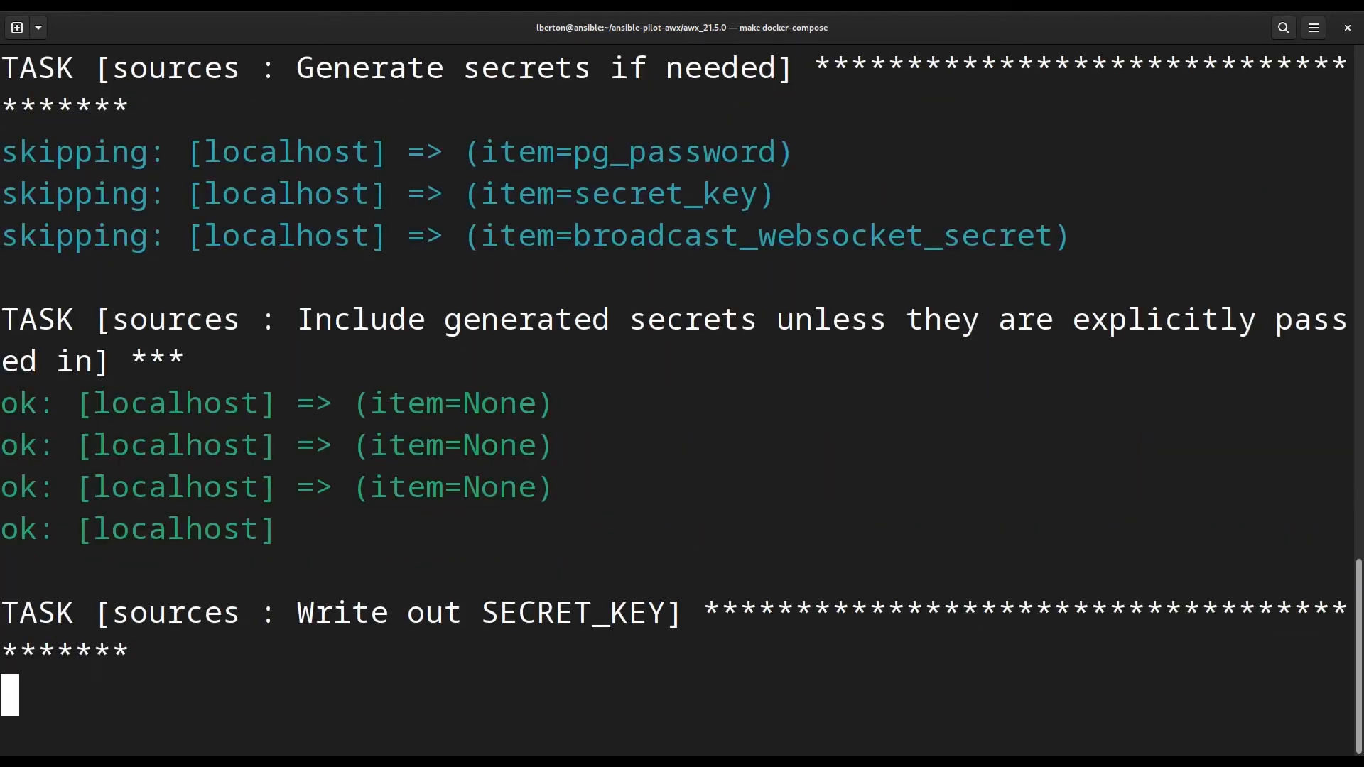
pyautogui.scroll(-3)
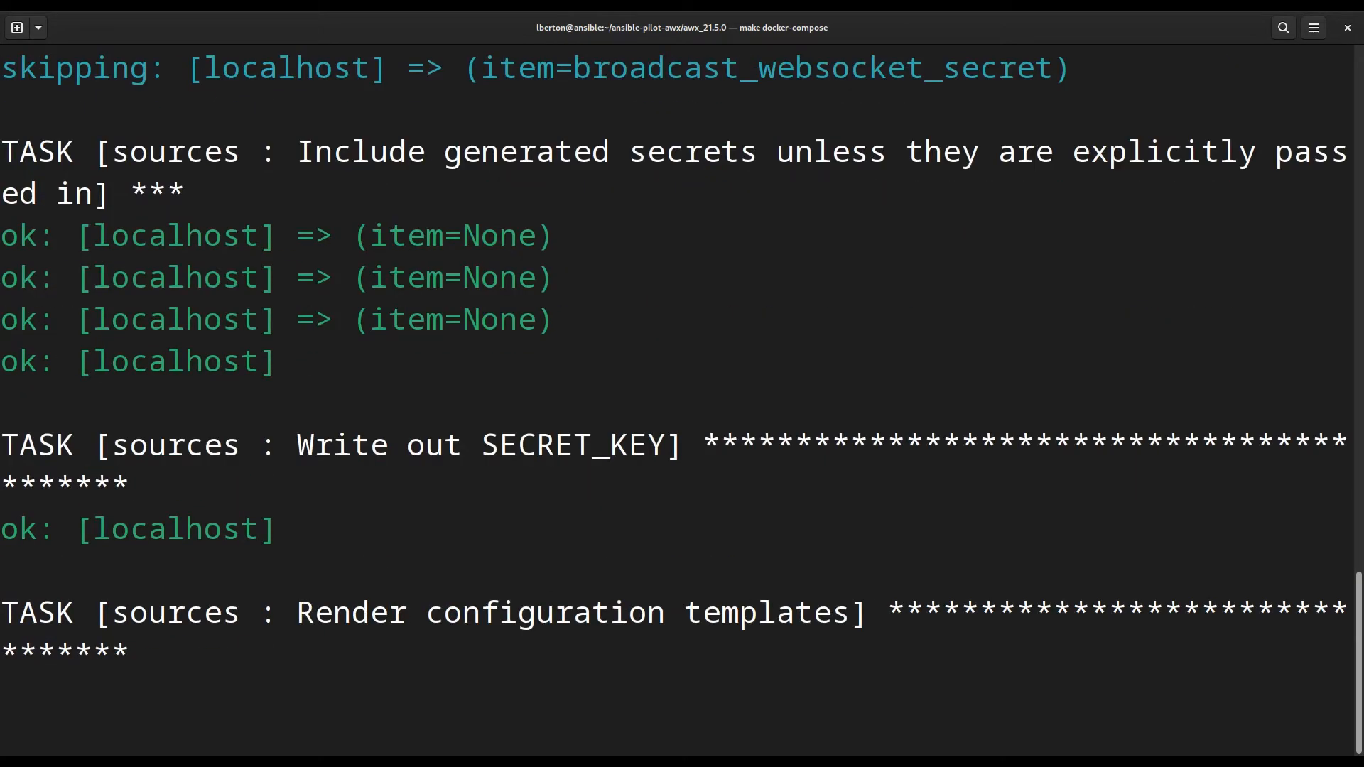
pyautogui.scroll(-3)
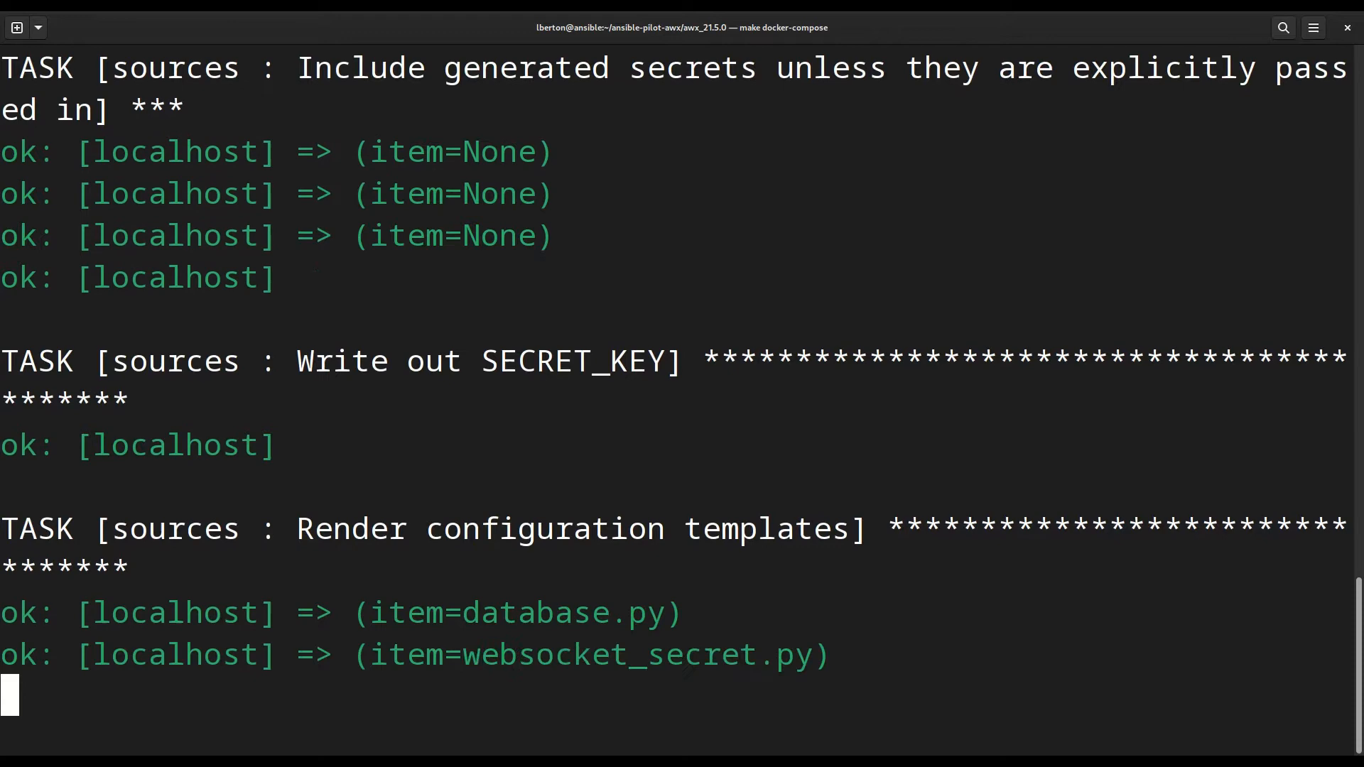
pyautogui.scroll(-3)
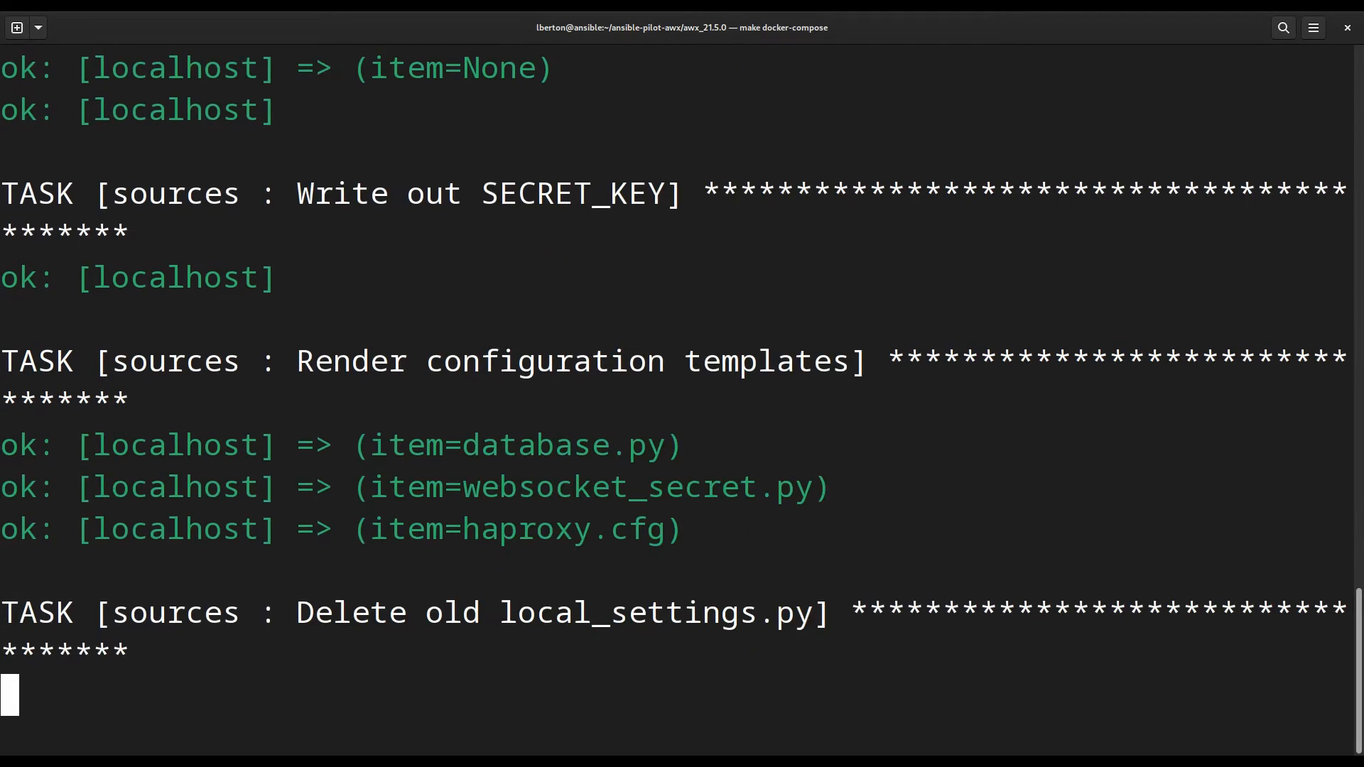
pyautogui.scroll(-3)
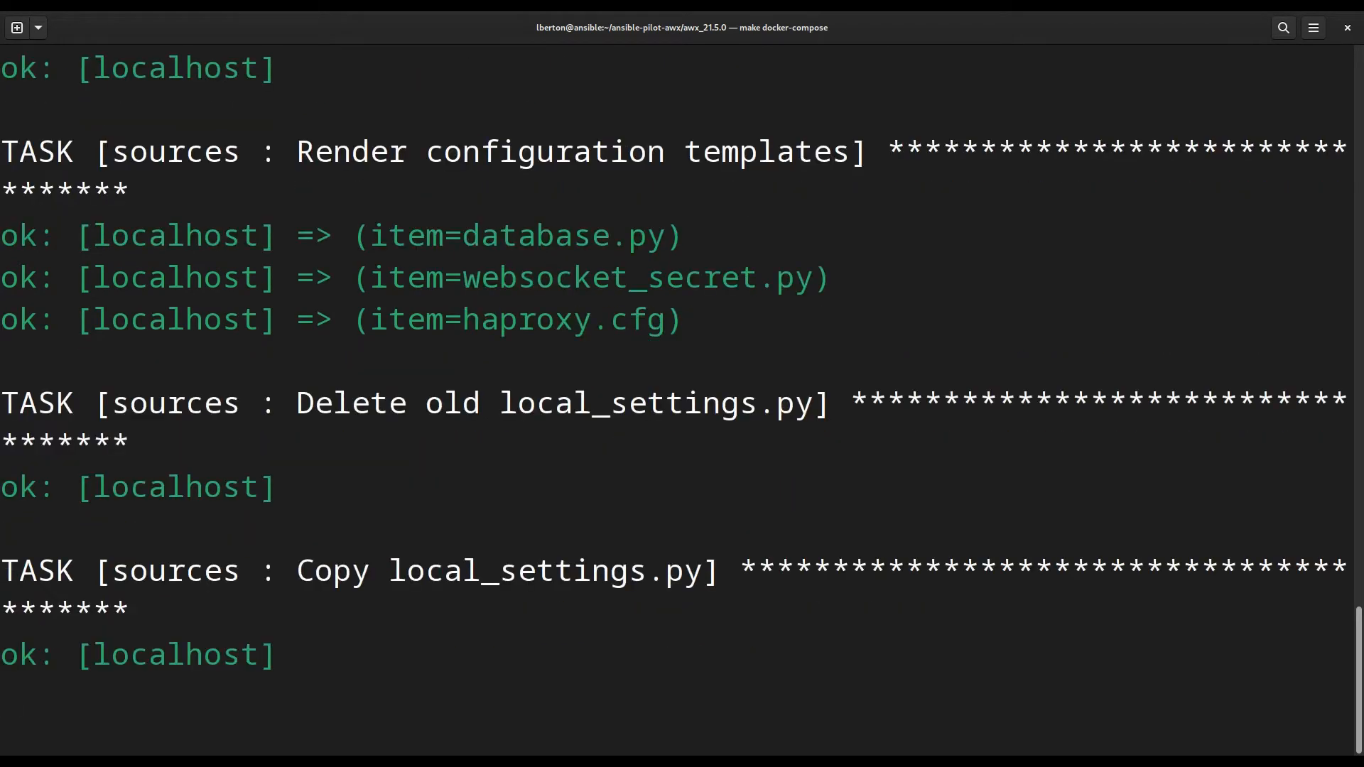
pyautogui.scroll(-3)
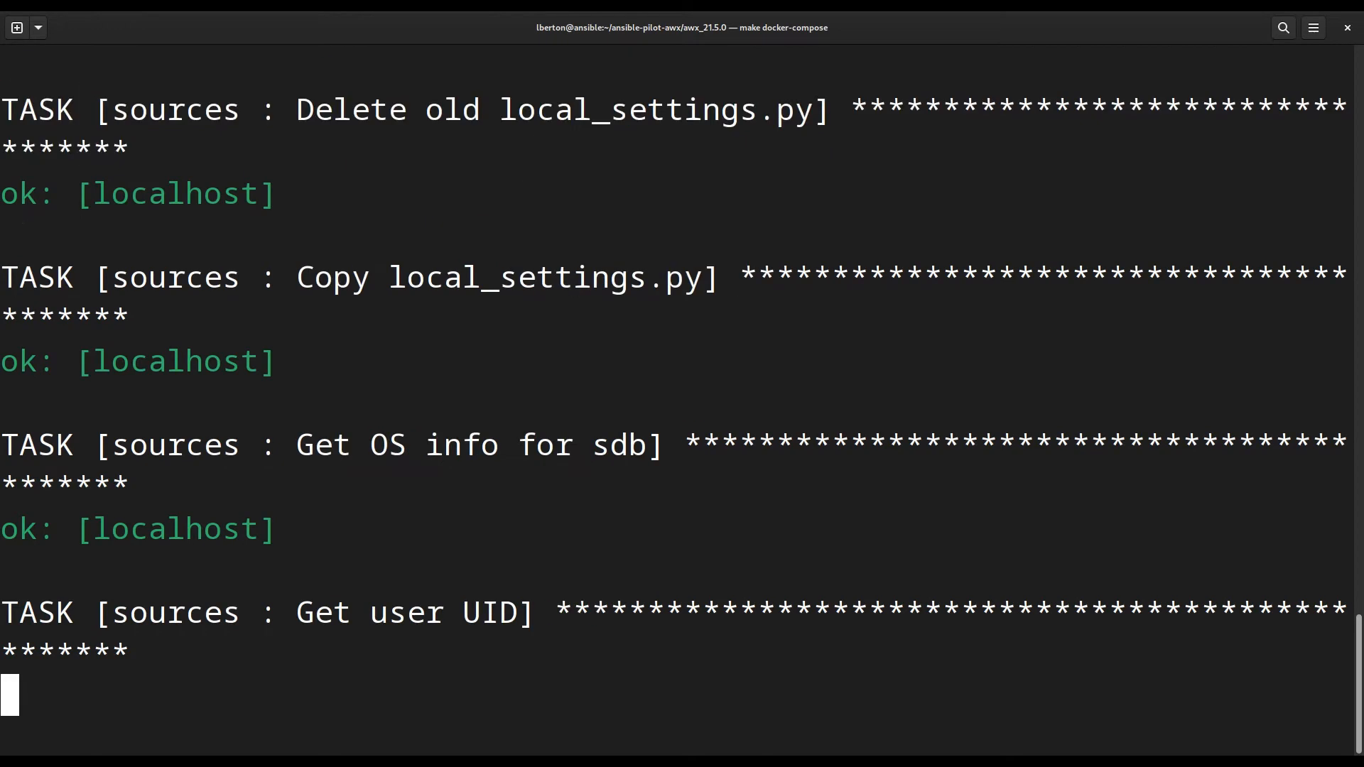
pyautogui.scroll(-3)
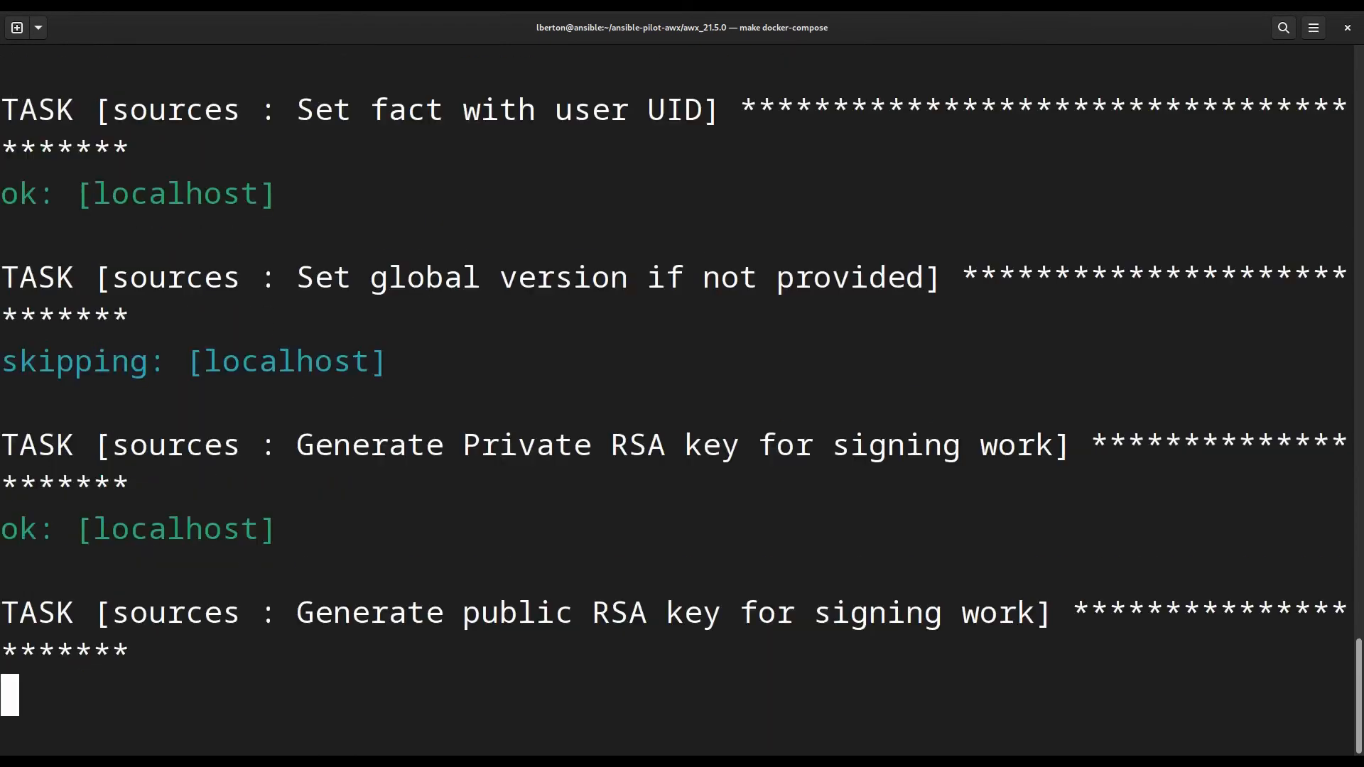
pyautogui.scroll(-3)
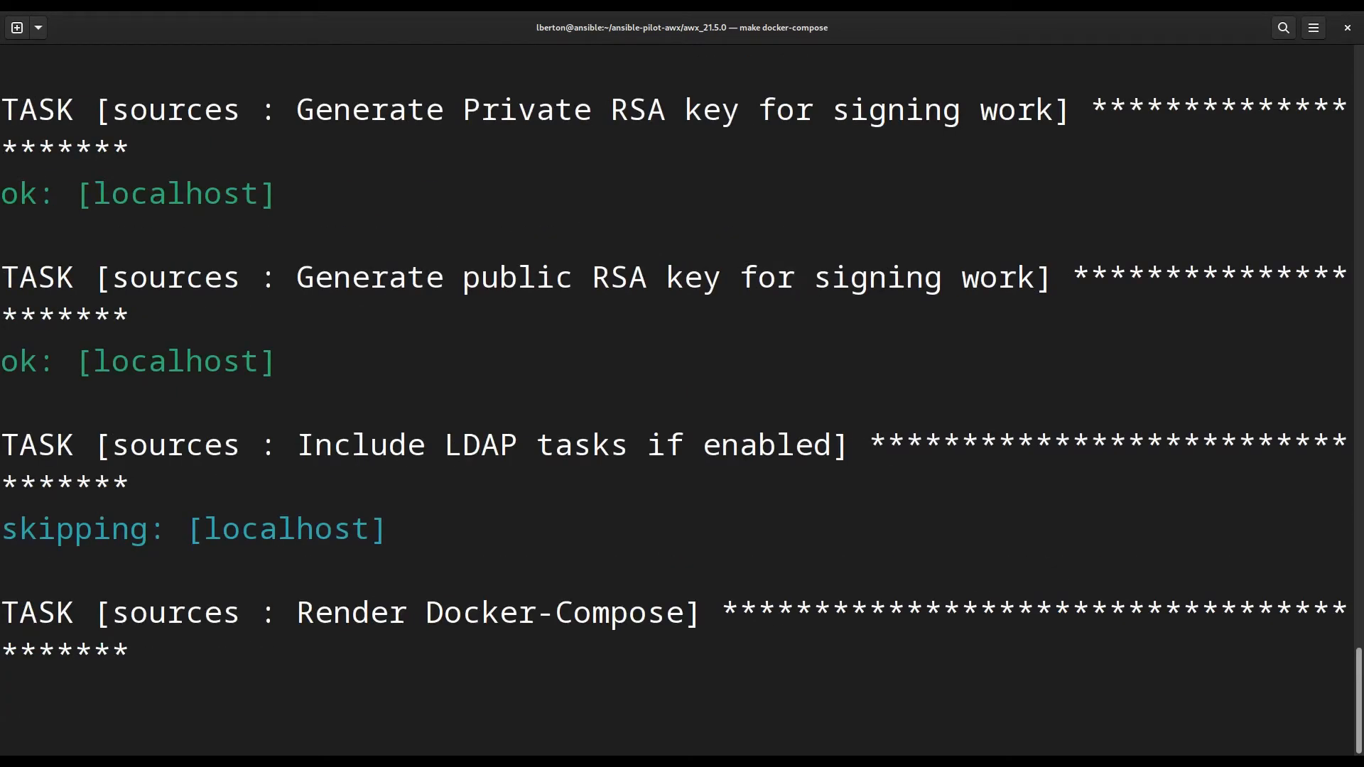
pyautogui.scroll(-3)
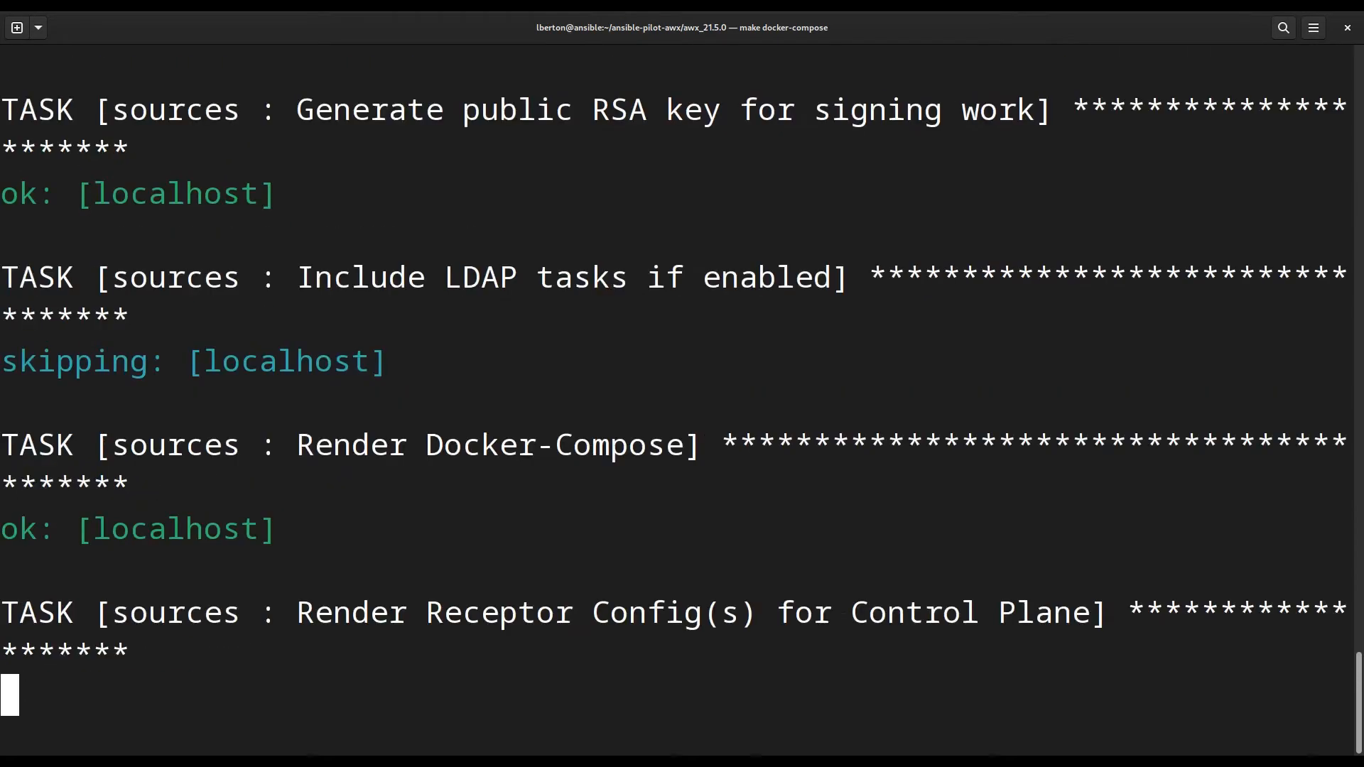
pyautogui.scroll(-3)
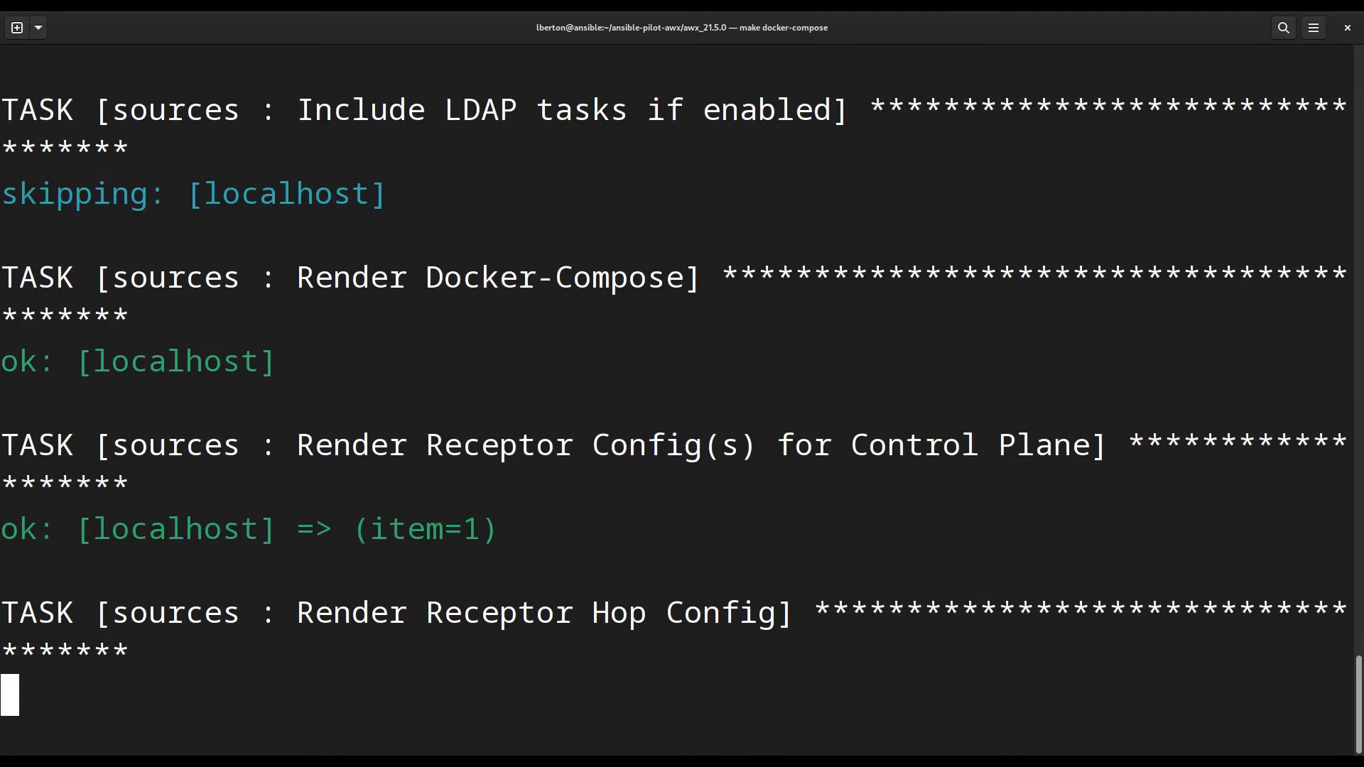
pyautogui.scroll(-3)
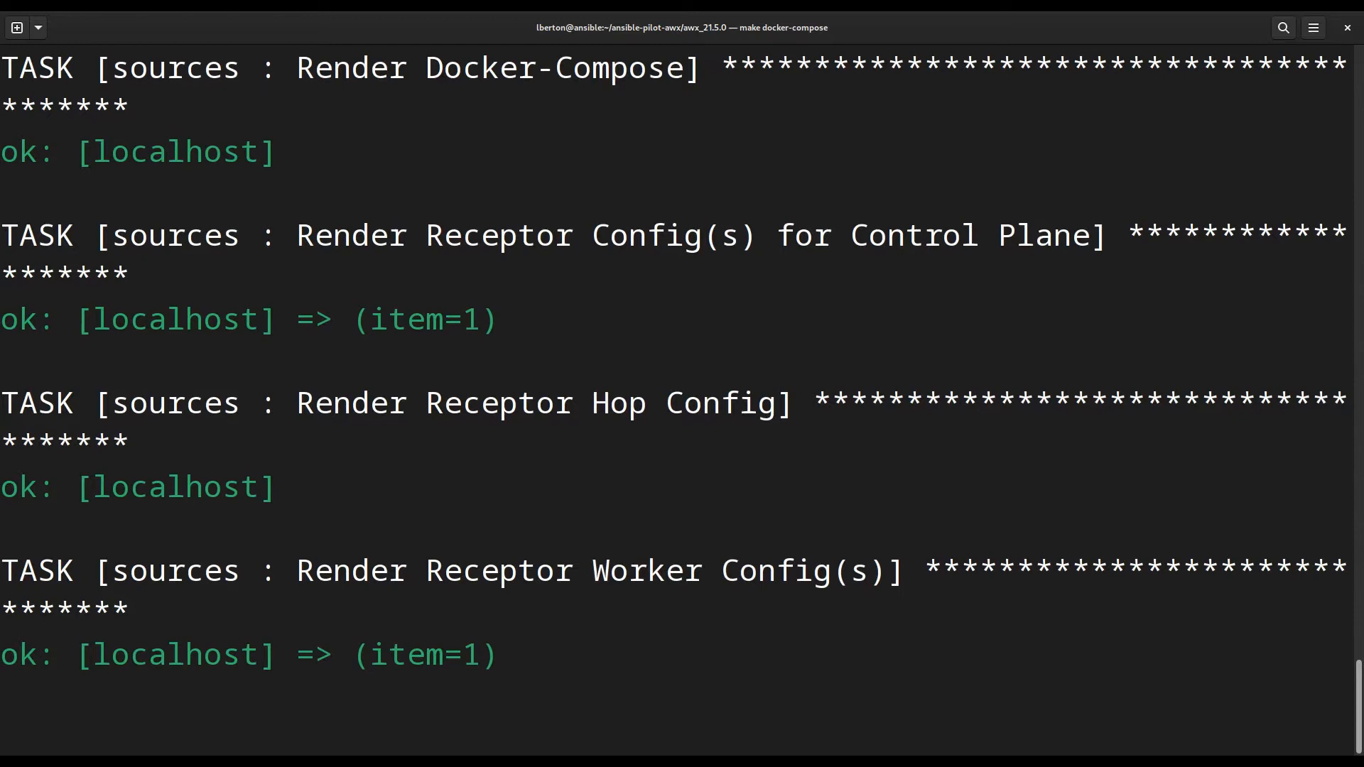
pyautogui.scroll(-3)
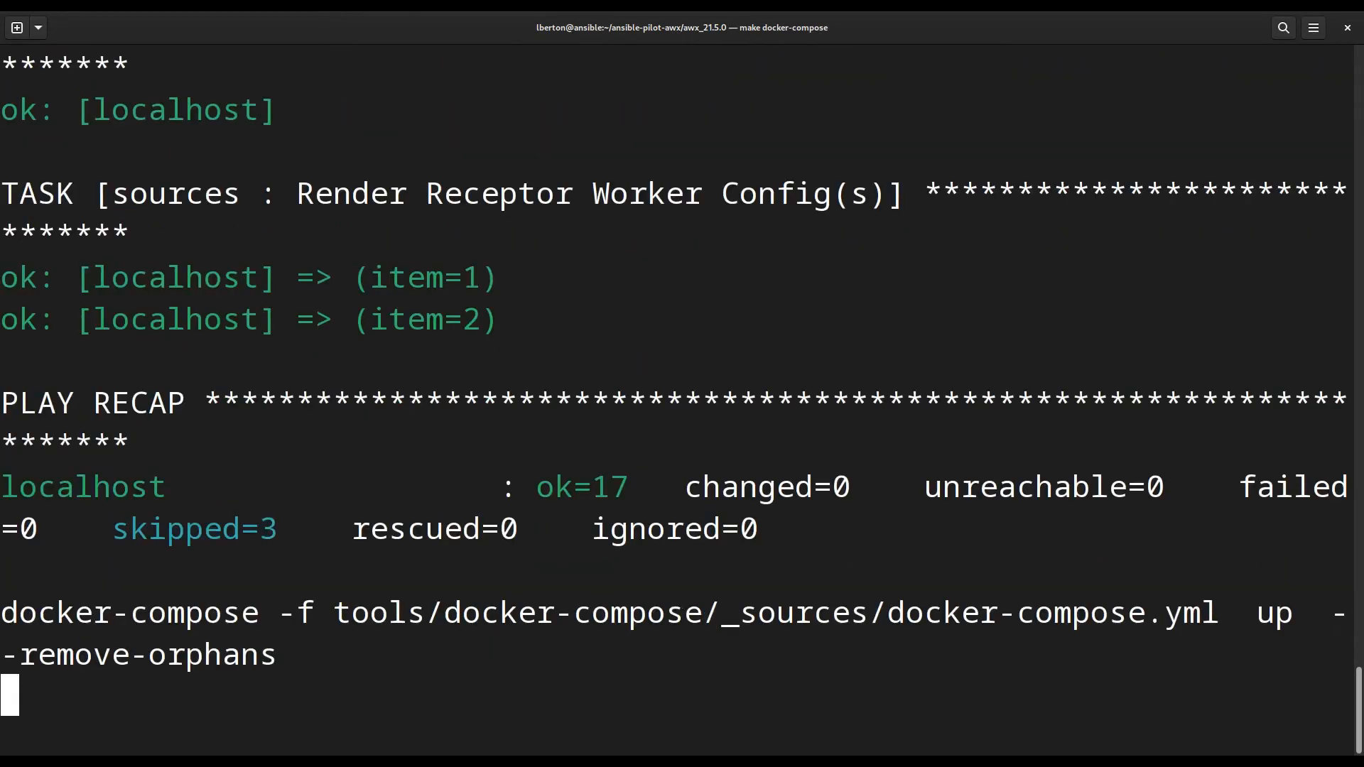
# - Follow the logs as tools_redis_1, tools_postgres_1, tools_awx_1 and receptor containers start
pyautogui.scroll(-3)
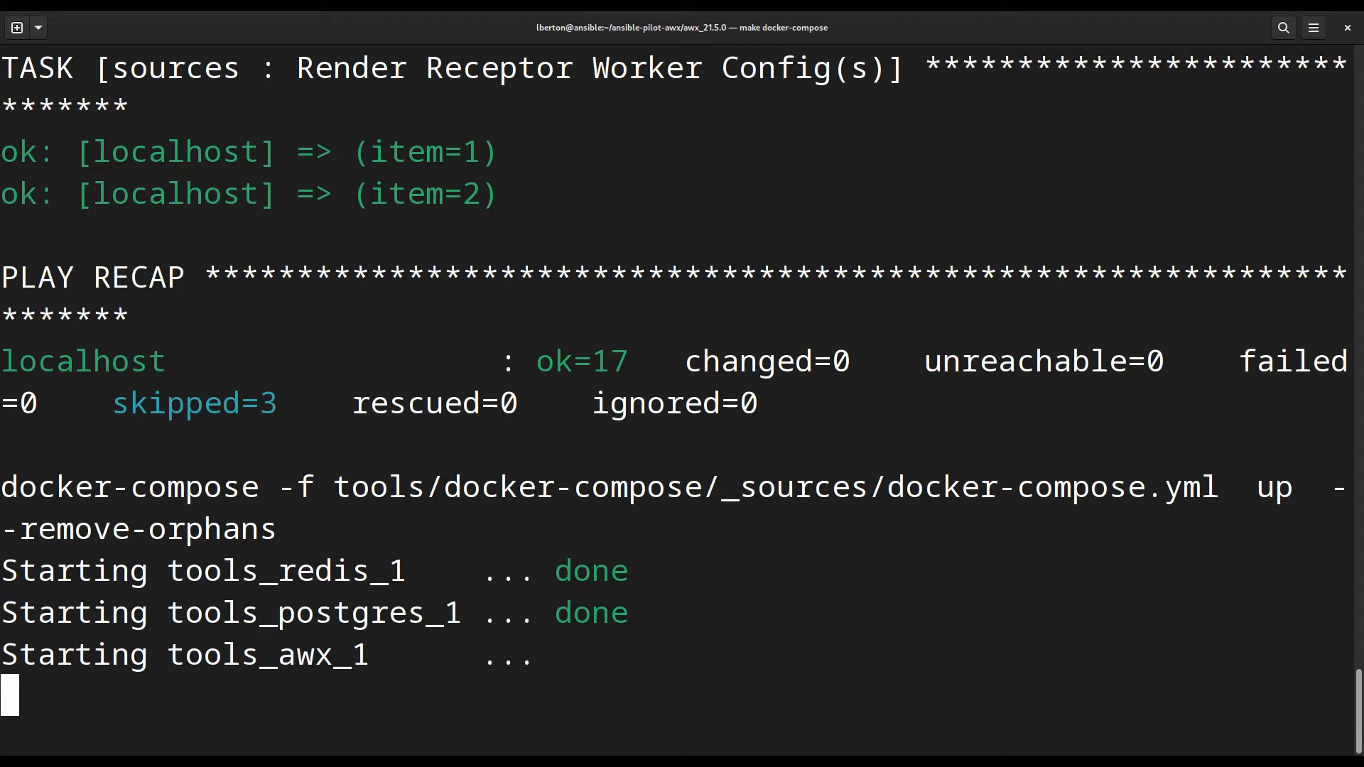
pyautogui.scroll(-3)
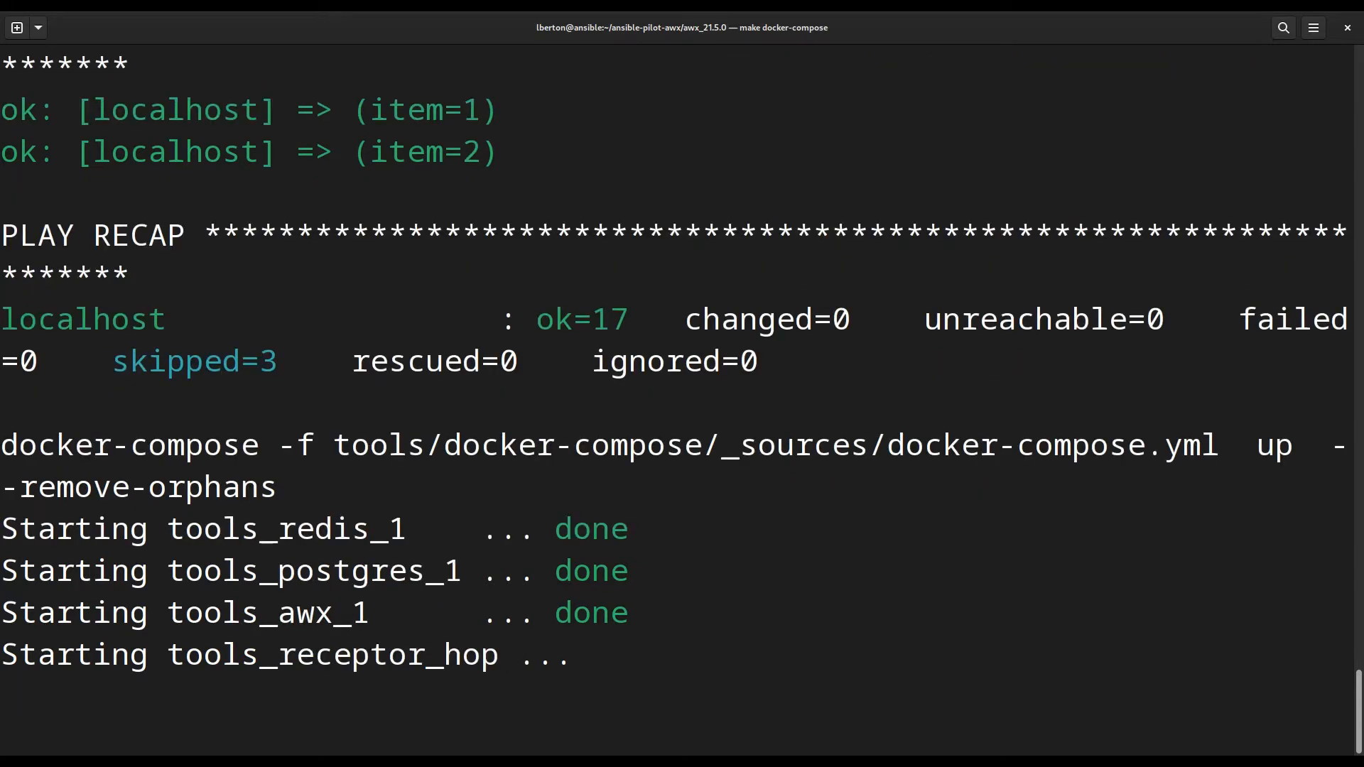
pyautogui.scroll(-3)
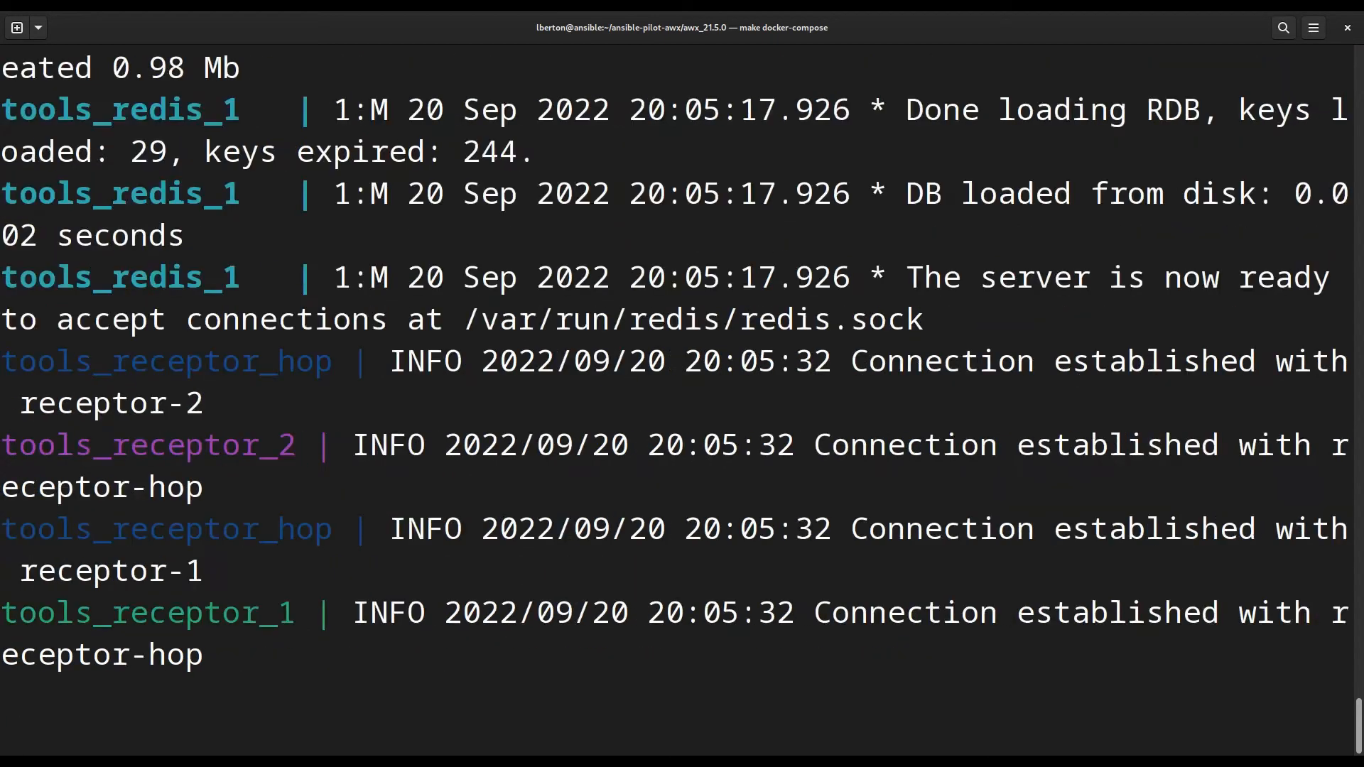
# - Follow the awx container log until supervisord processes are RUNNING and 'Initialization complete' appears
pyautogui.scroll(-3)
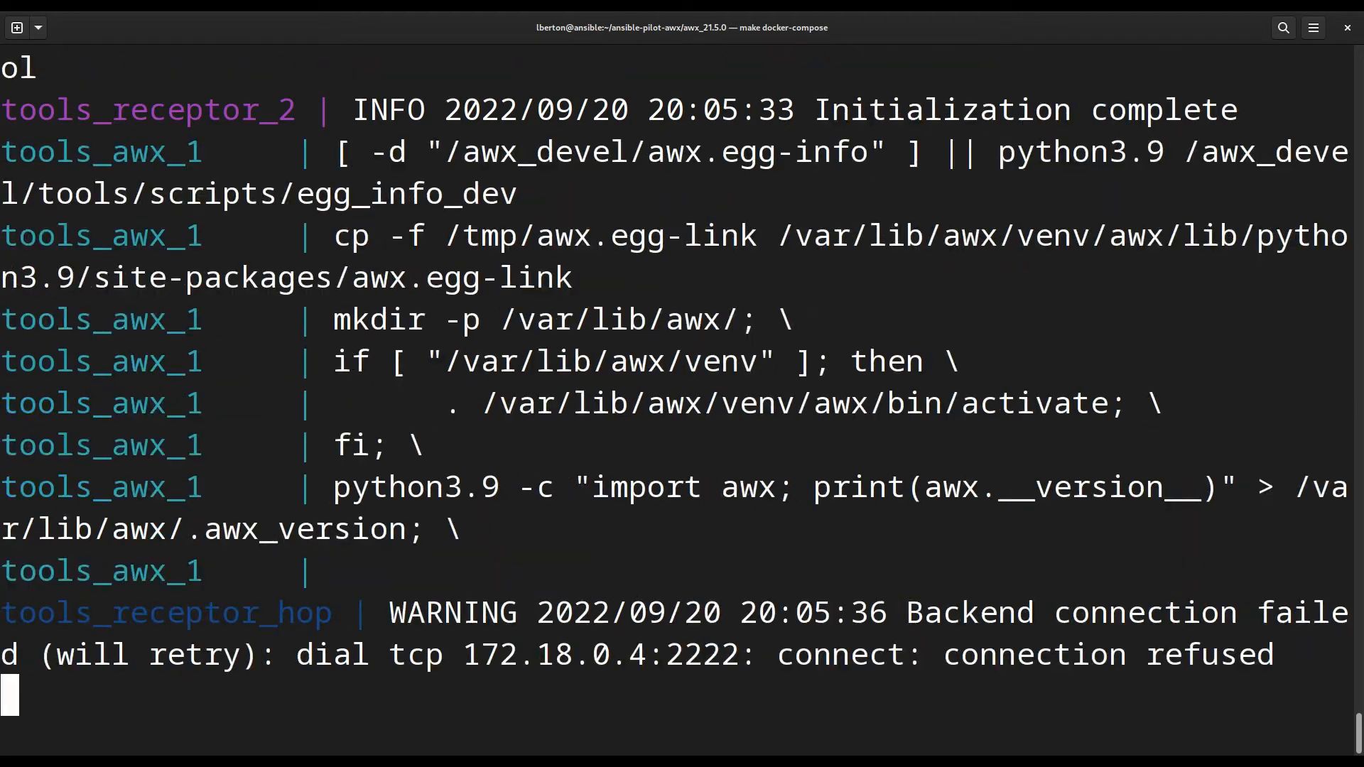
pyautogui.scroll(-3)
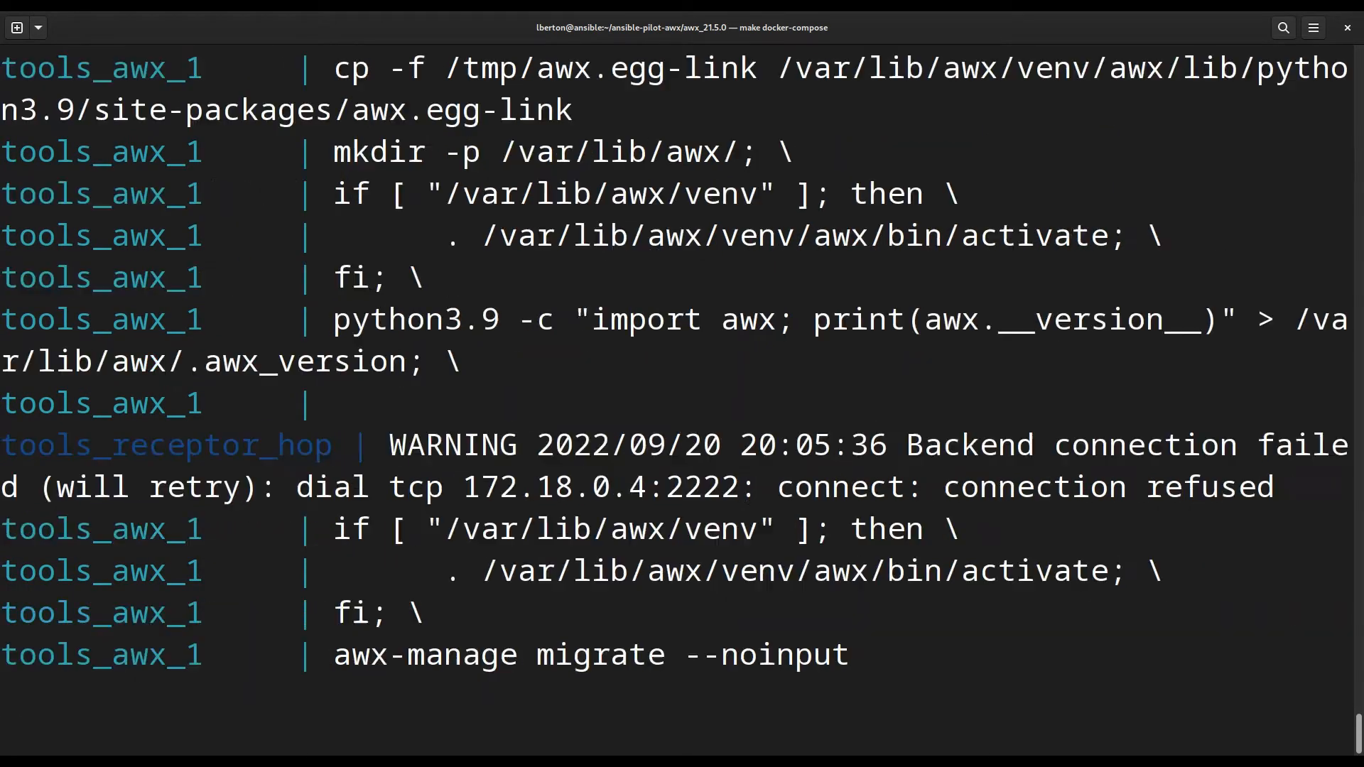
pyautogui.scroll(-3)
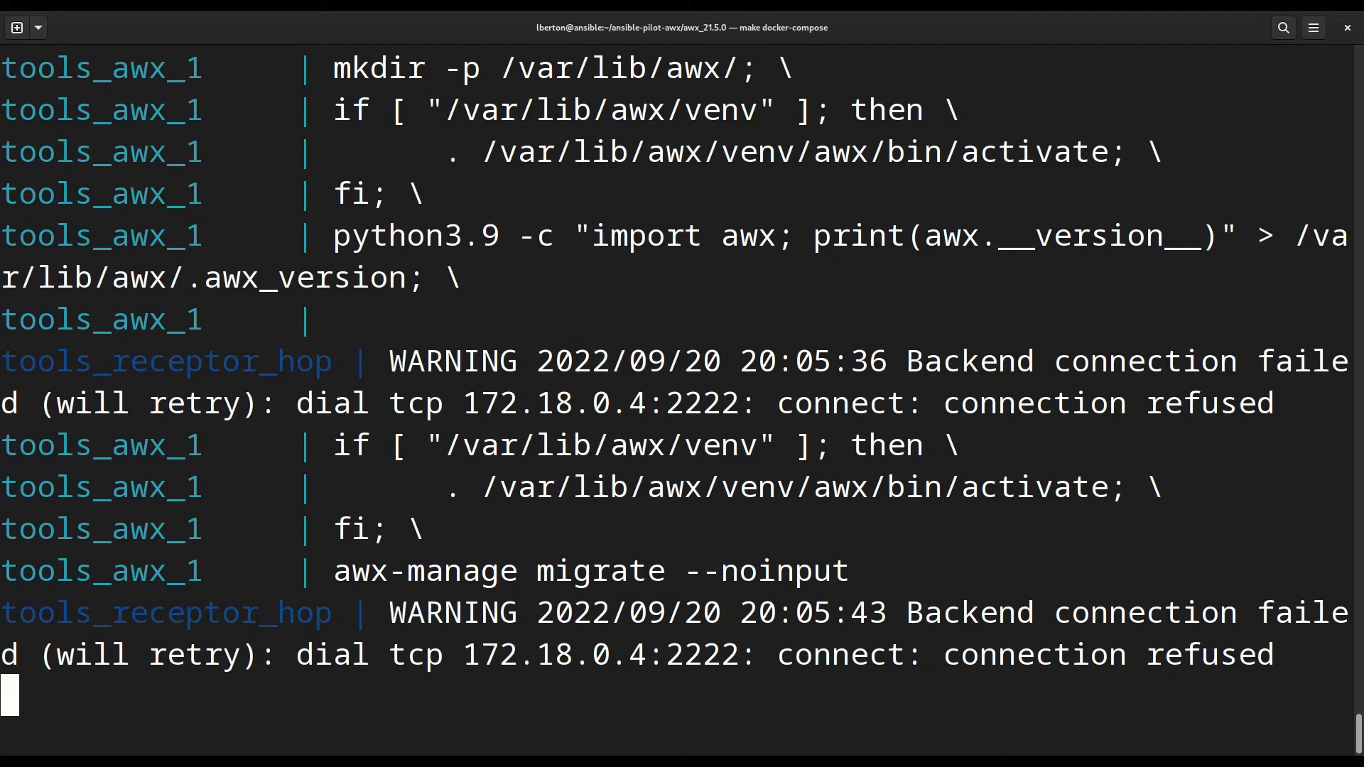
pyautogui.scroll(-3)
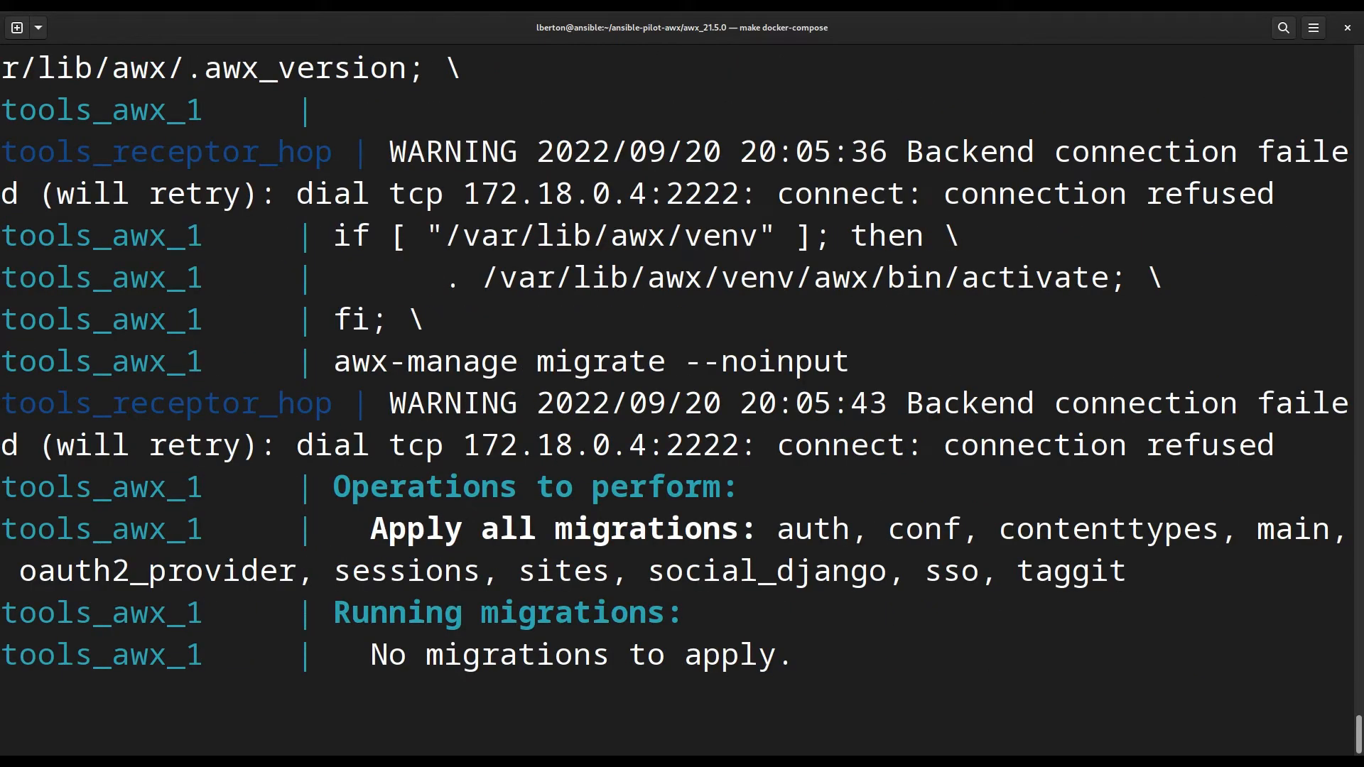
pyautogui.scroll(-3)
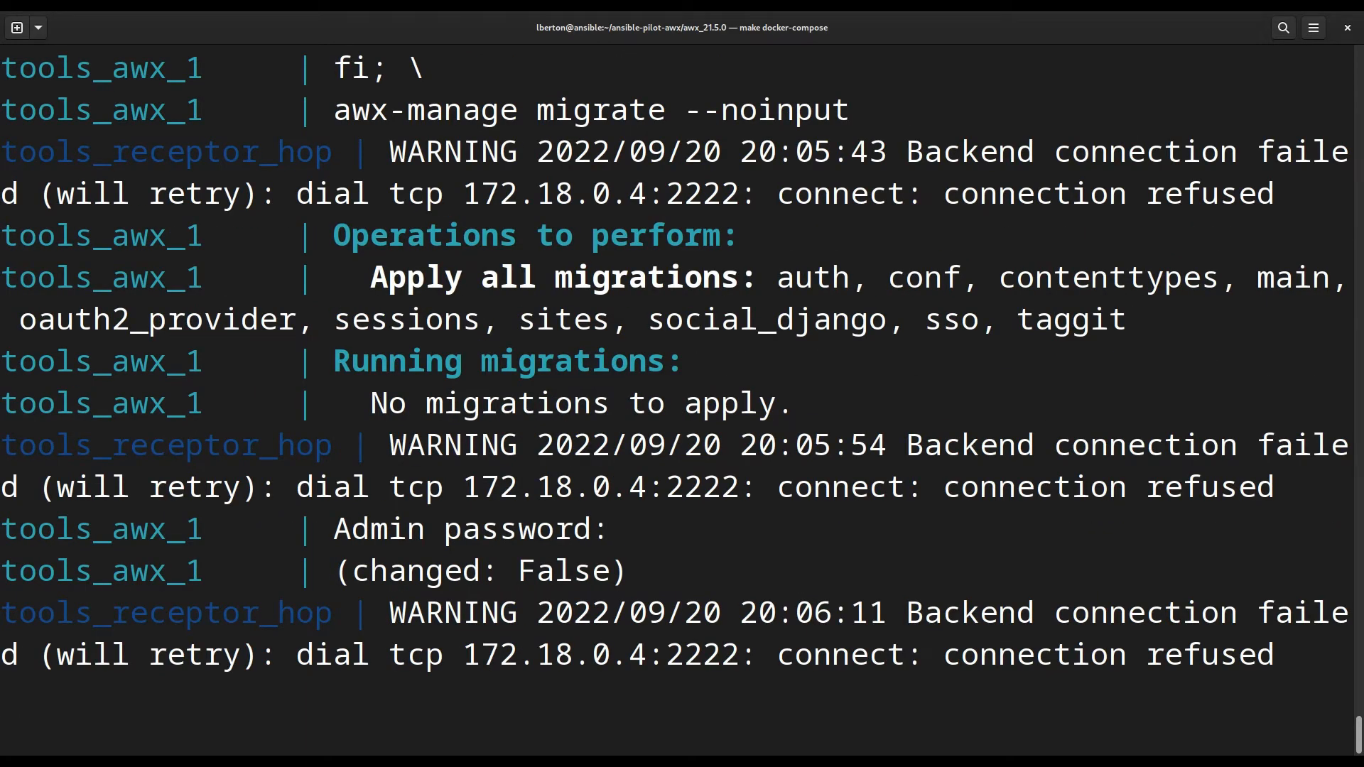
pyautogui.scroll(-3)
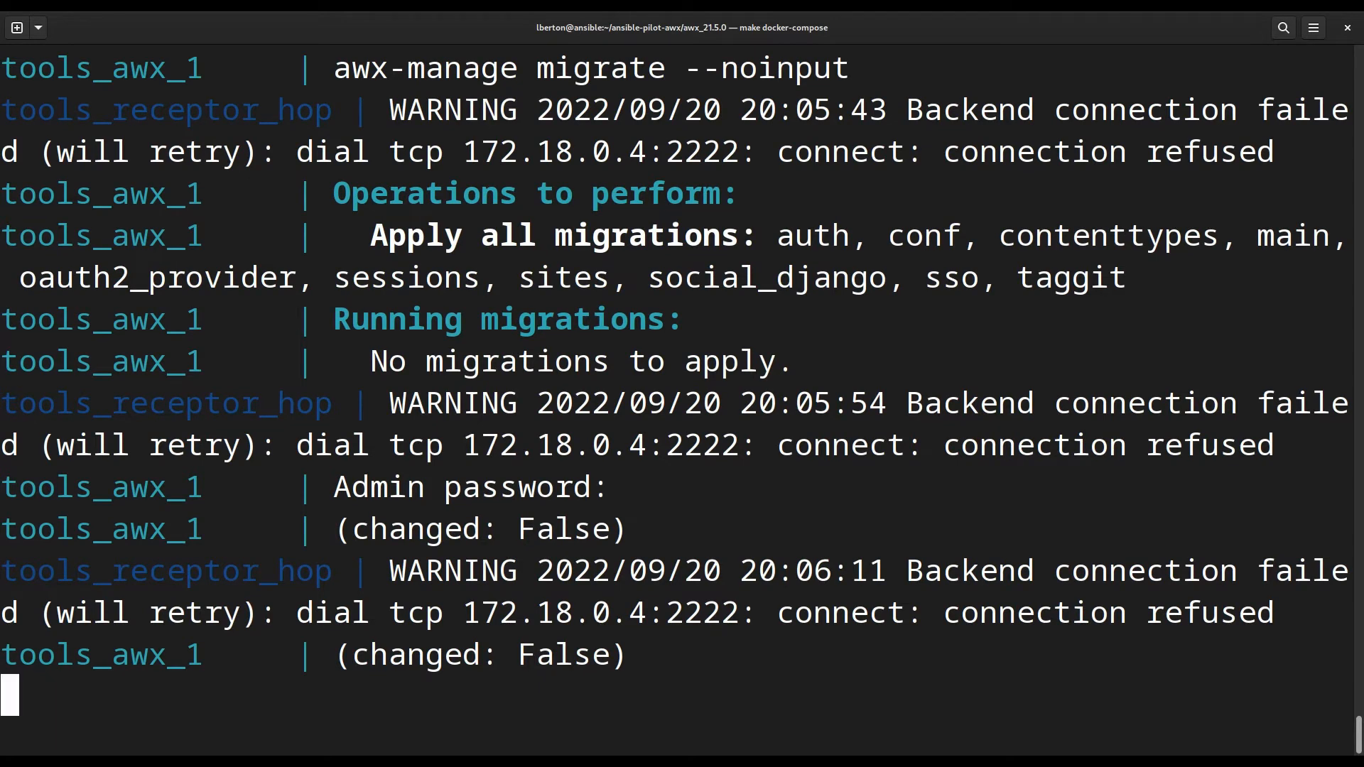
pyautogui.scroll(-3)
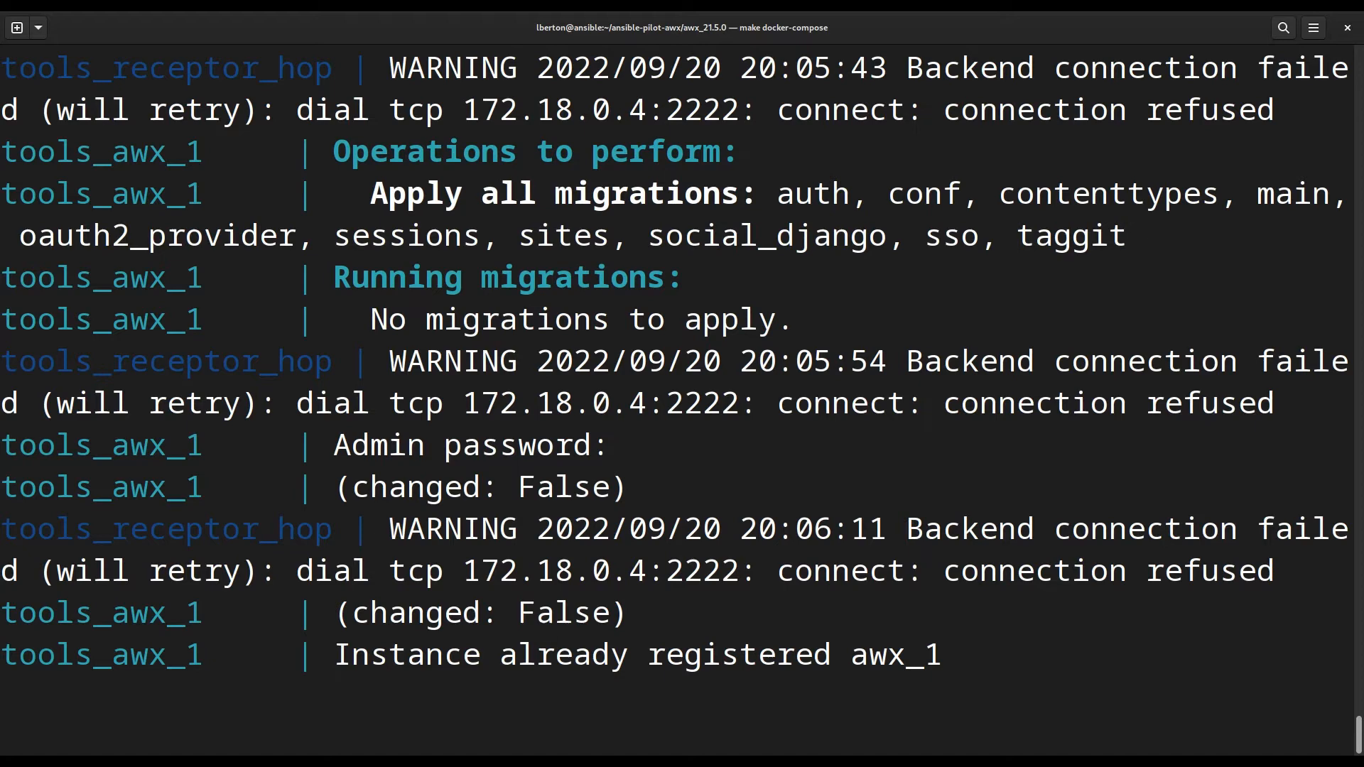
pyautogui.scroll(-3)
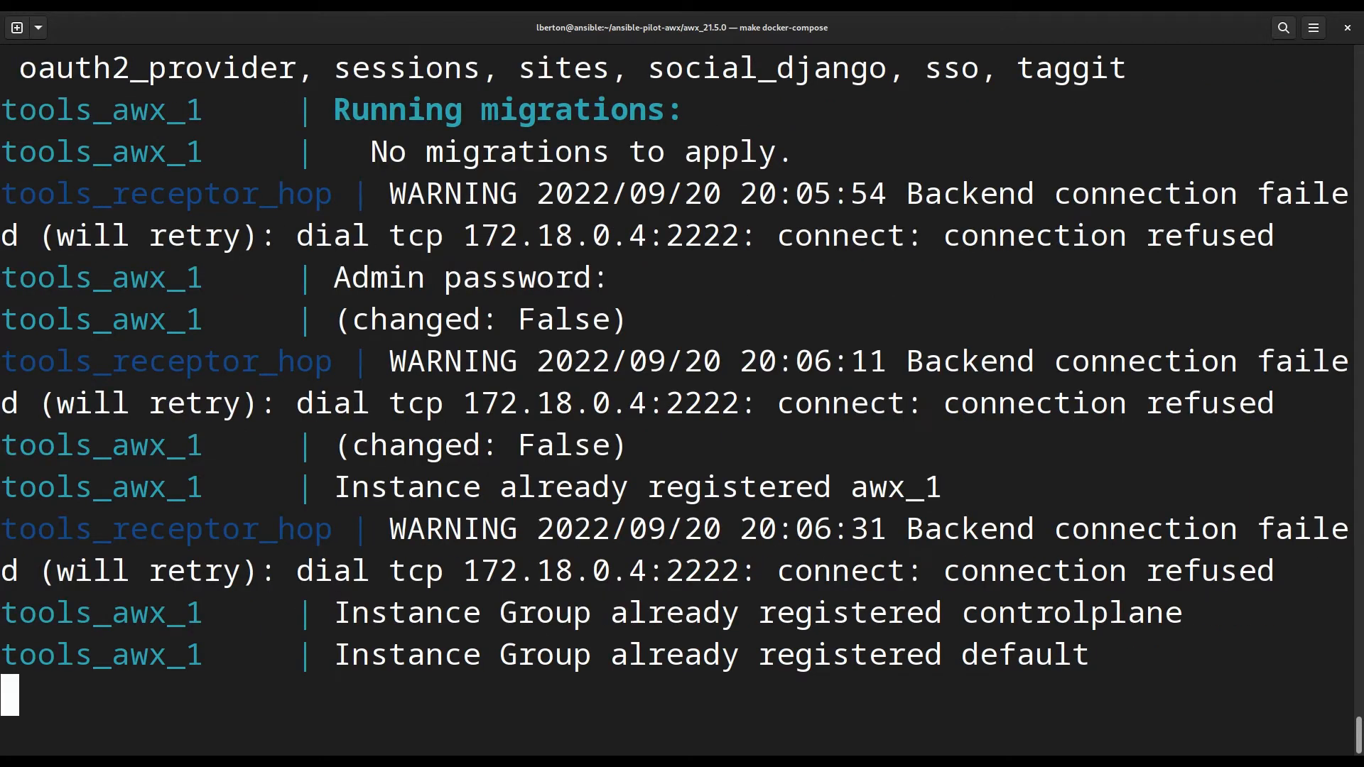
pyautogui.scroll(-3)
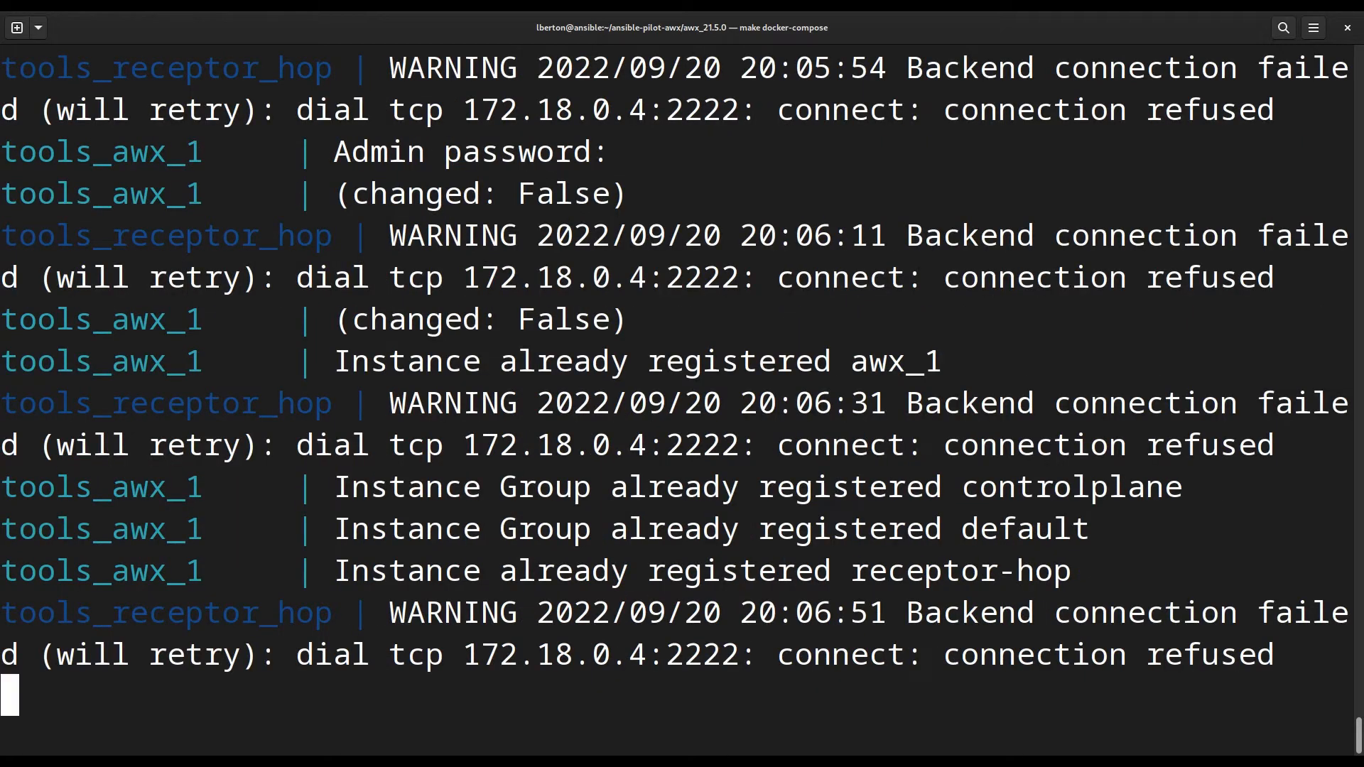
pyautogui.scroll(-3)
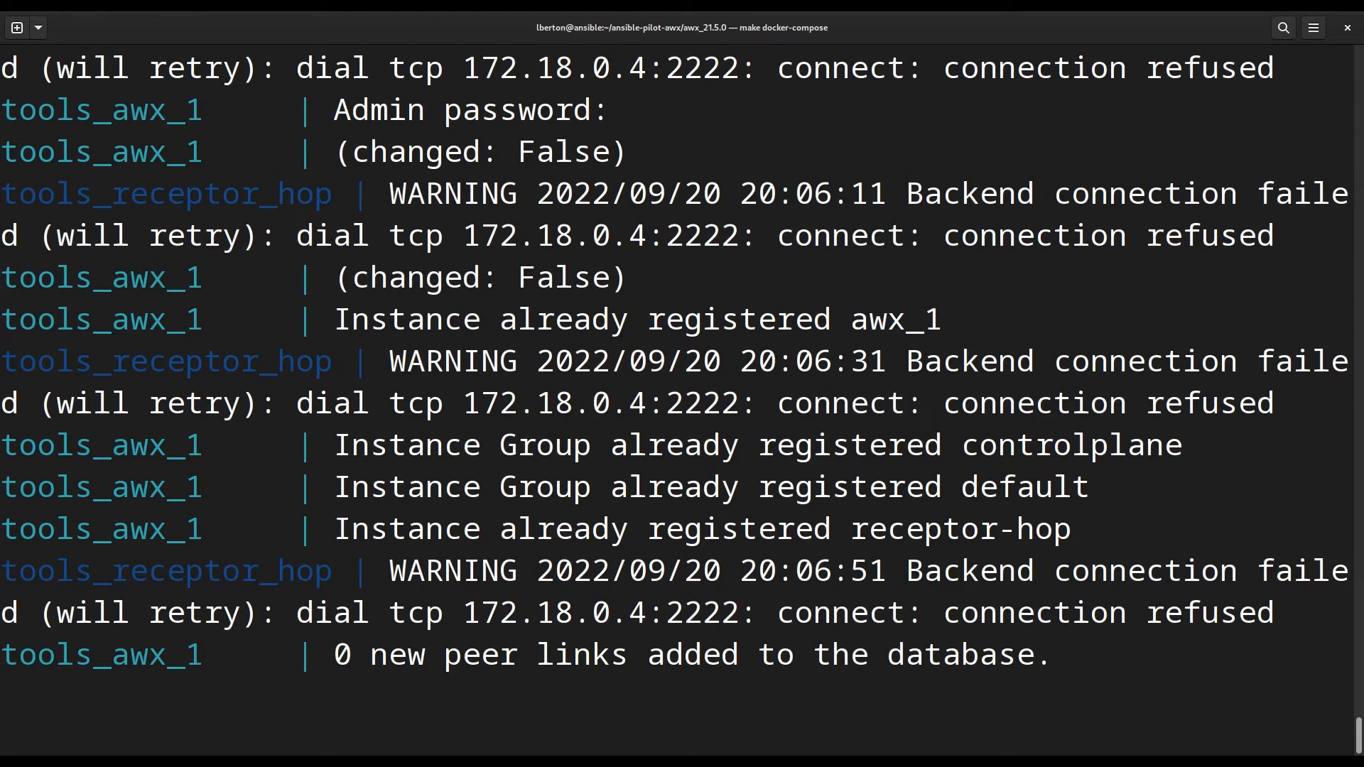
pyautogui.scroll(-3)
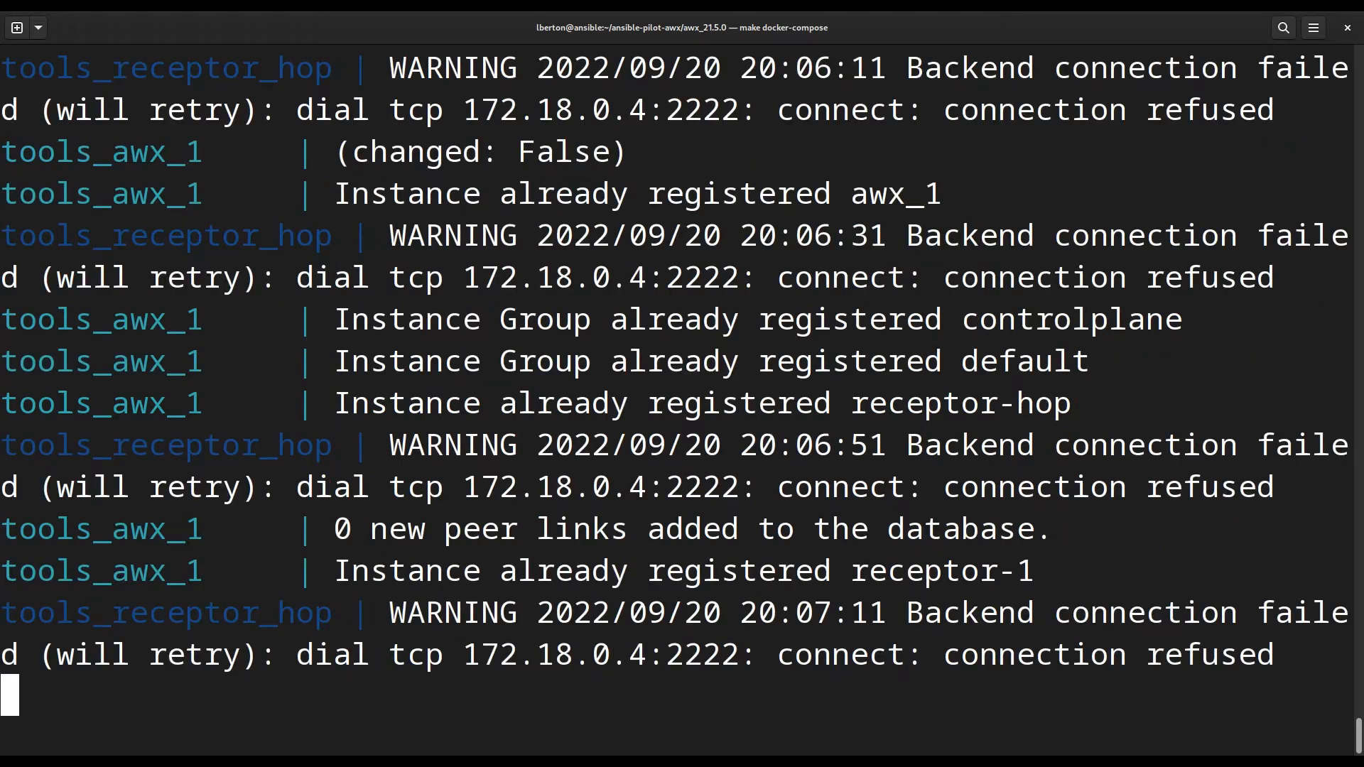
pyautogui.scroll(-3)
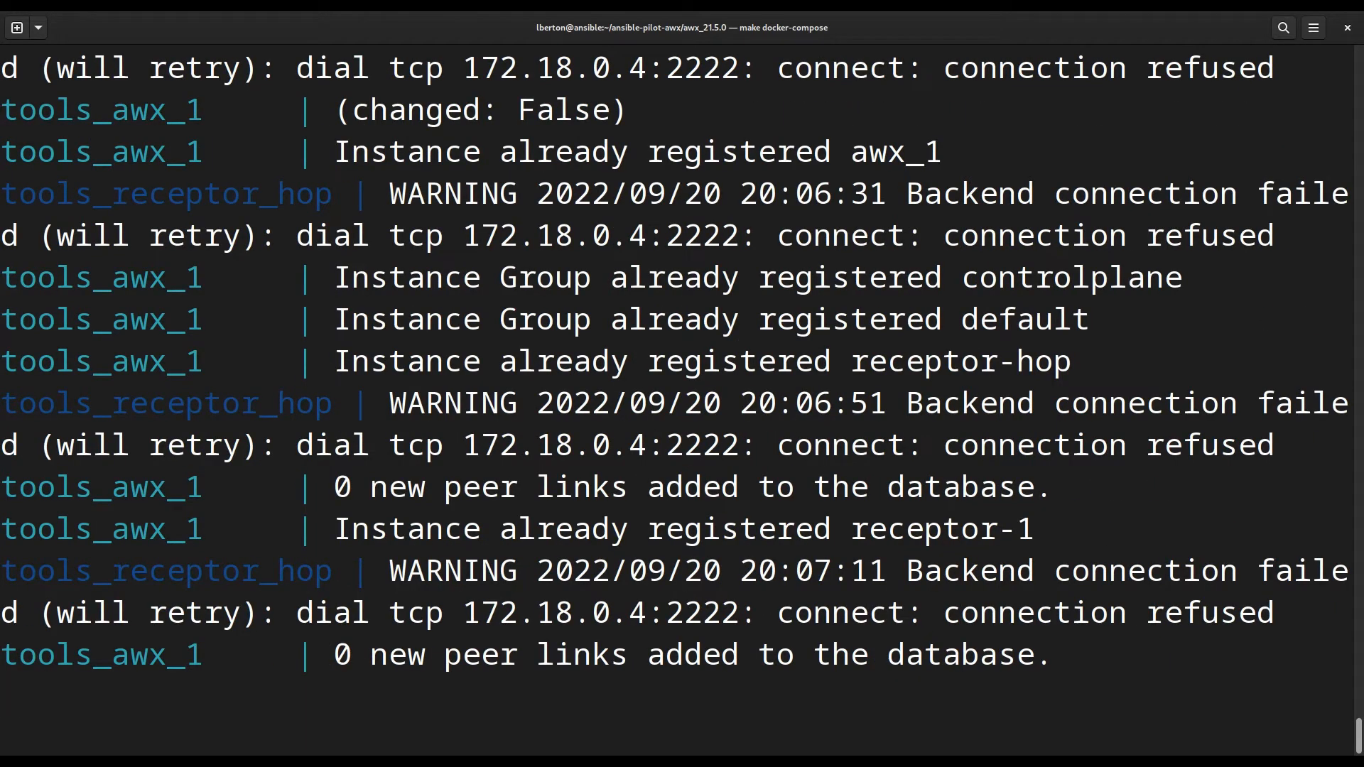
pyautogui.scroll(-3)
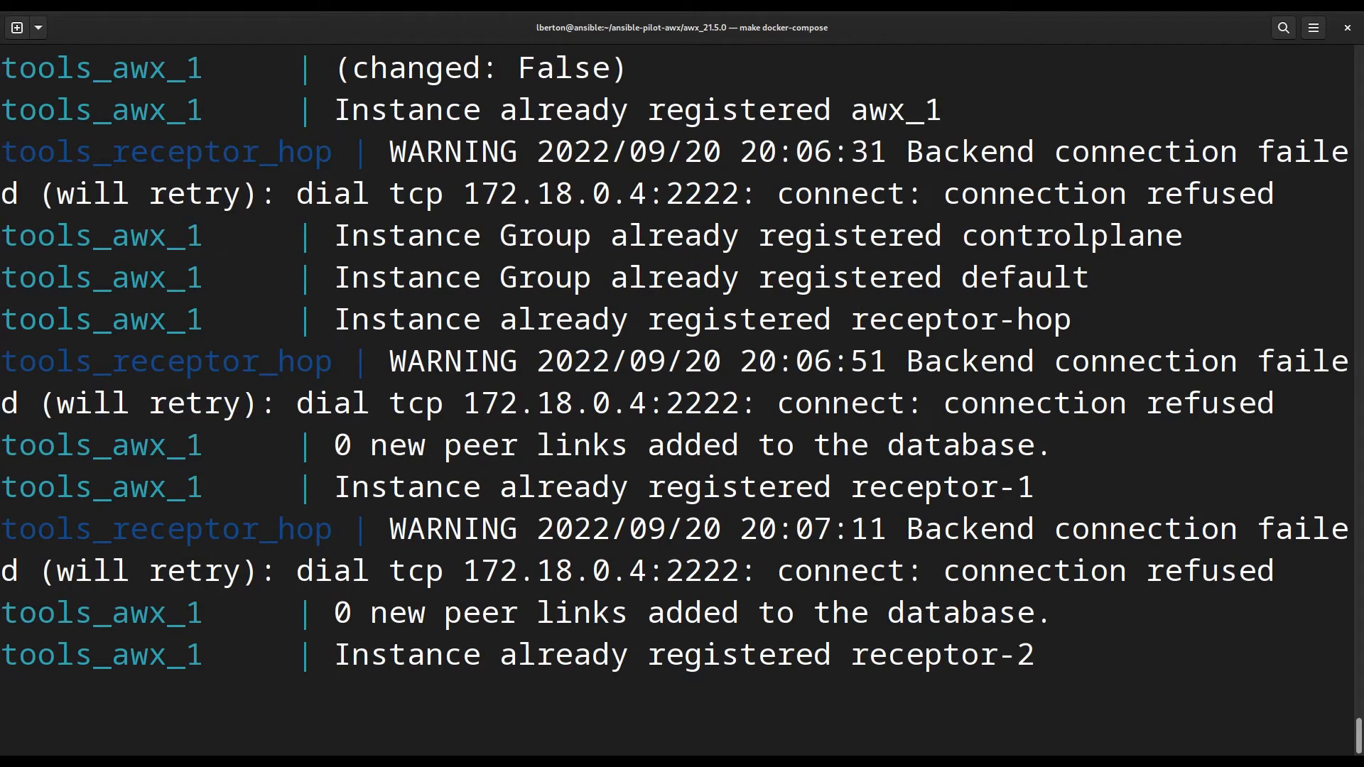
pyautogui.scroll(-3)
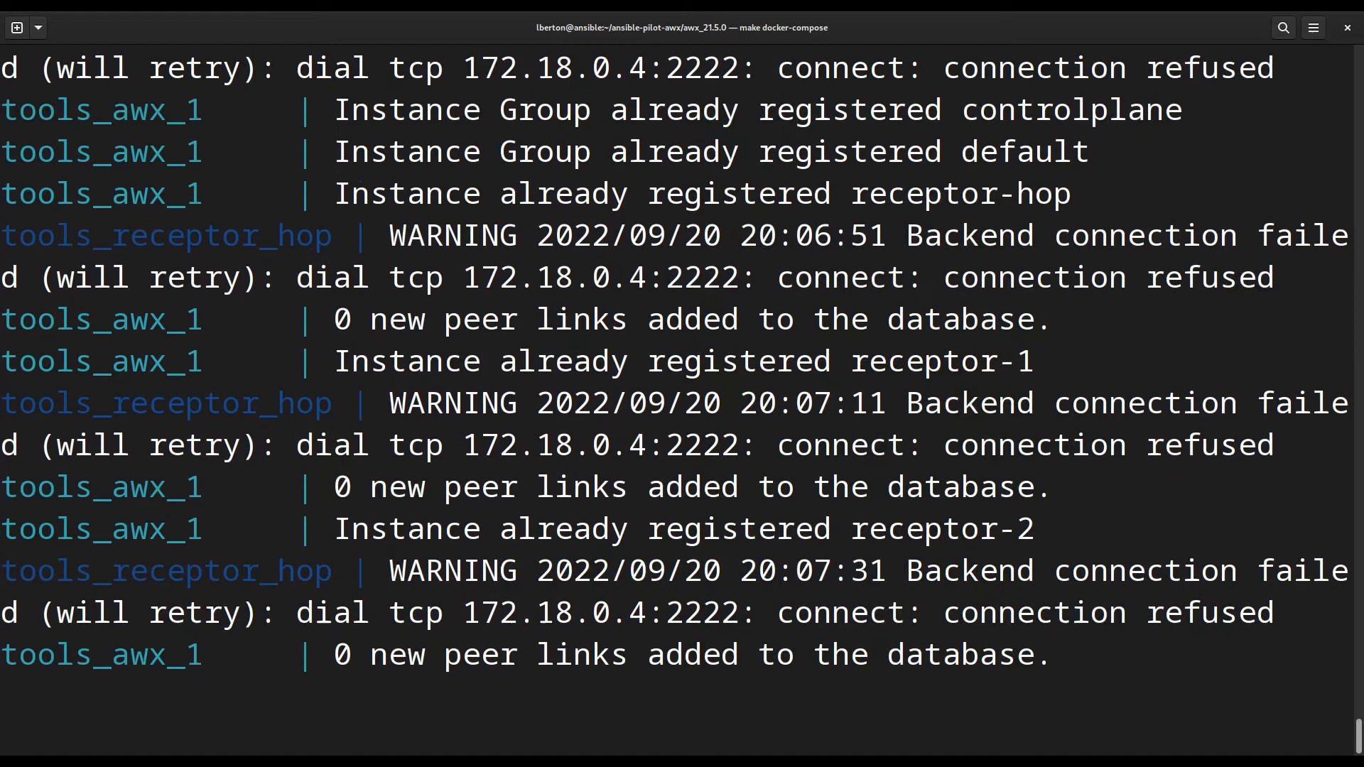
pyautogui.scroll(-3)
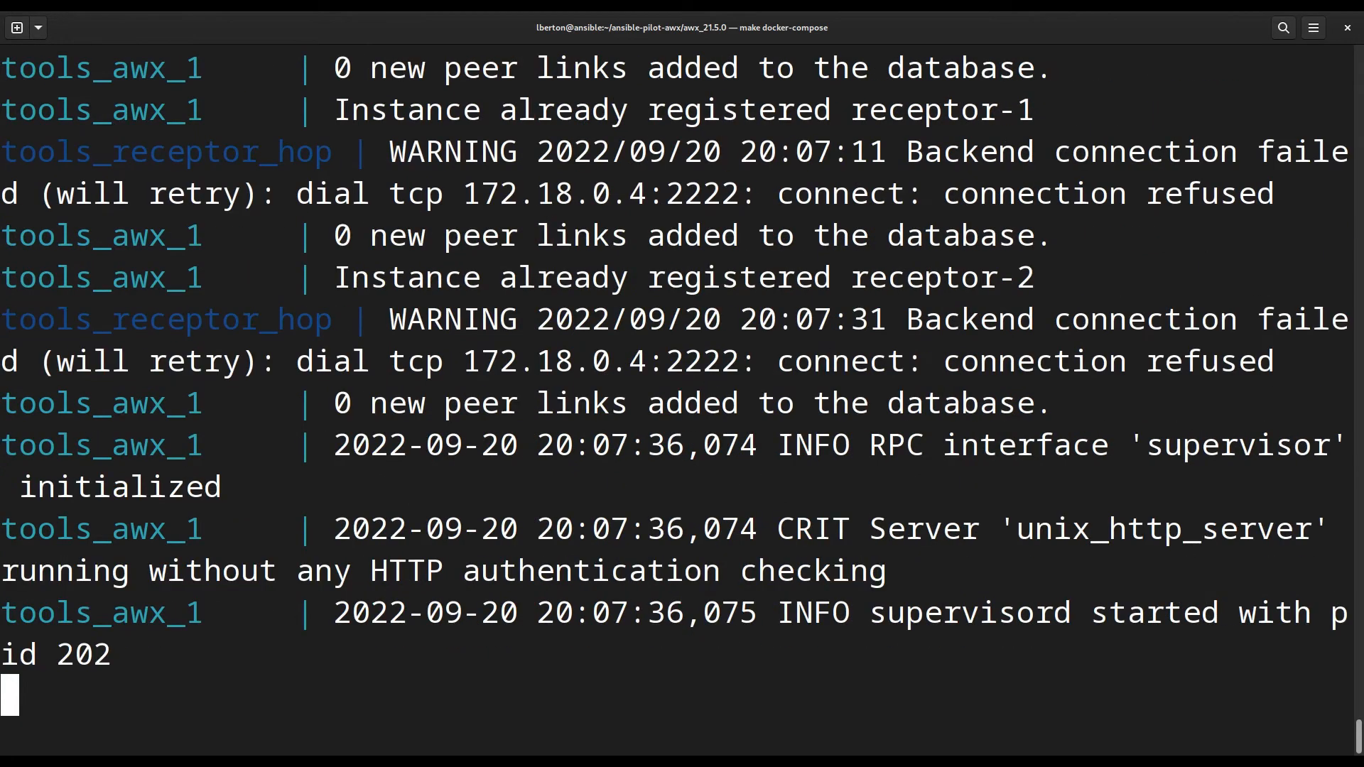
pyautogui.scroll(-3)
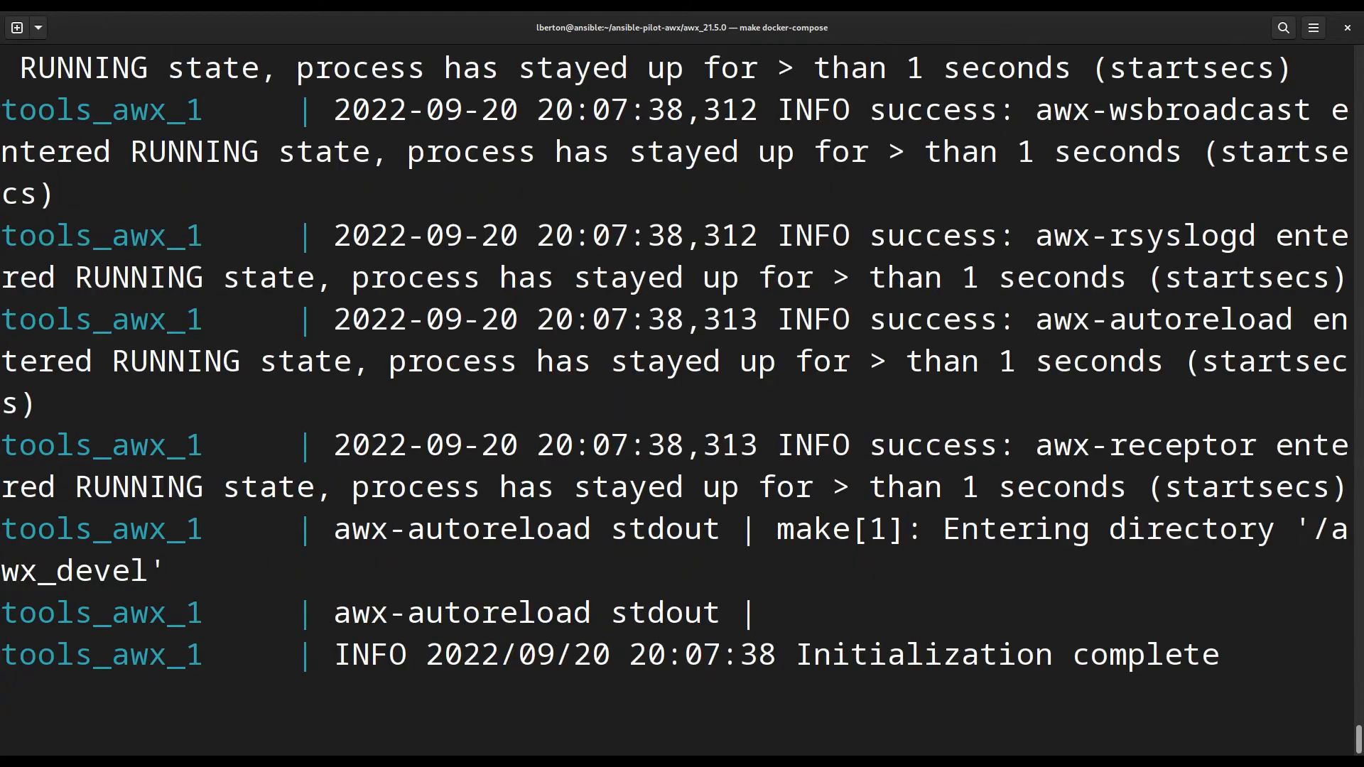
# - Check the Known Connections, Routing Table and dispatcher worker messages in the log
pyautogui.scroll(-3)
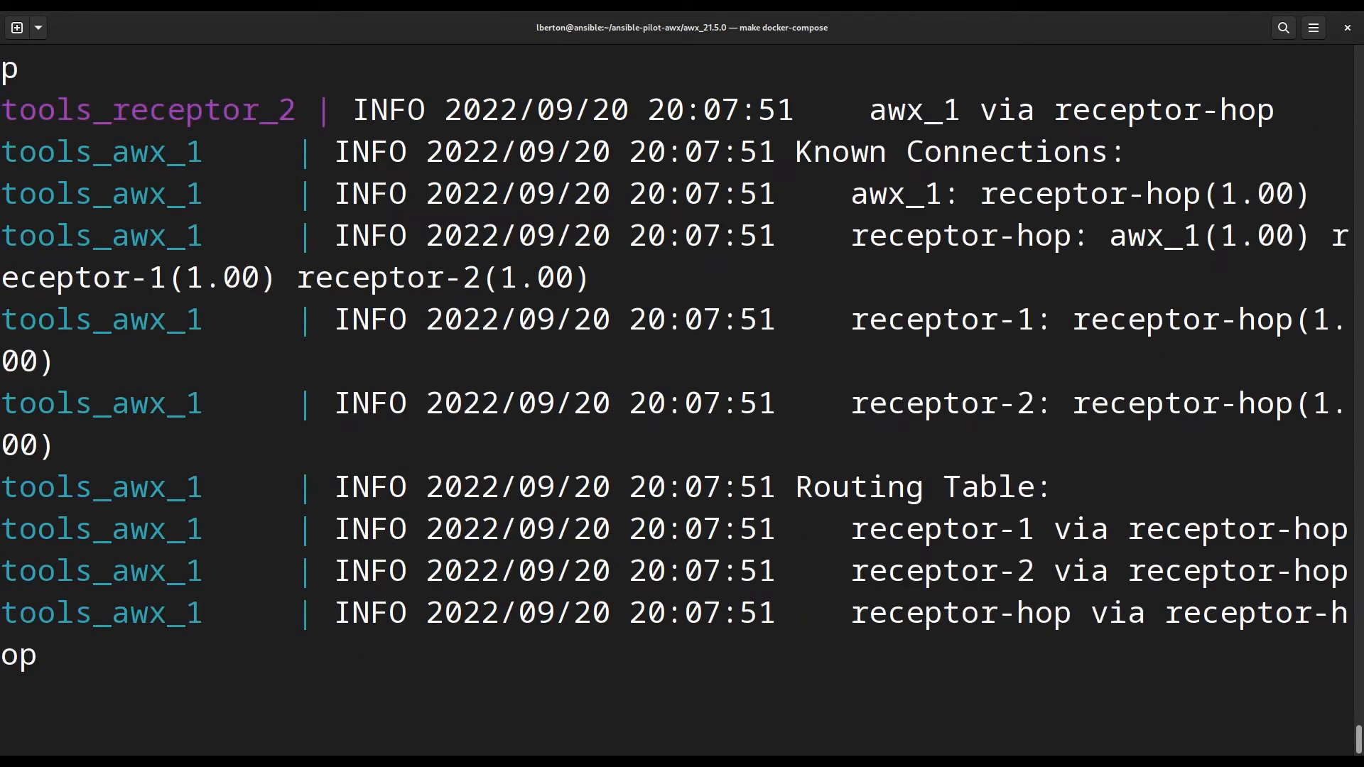
pyautogui.scroll(-3)
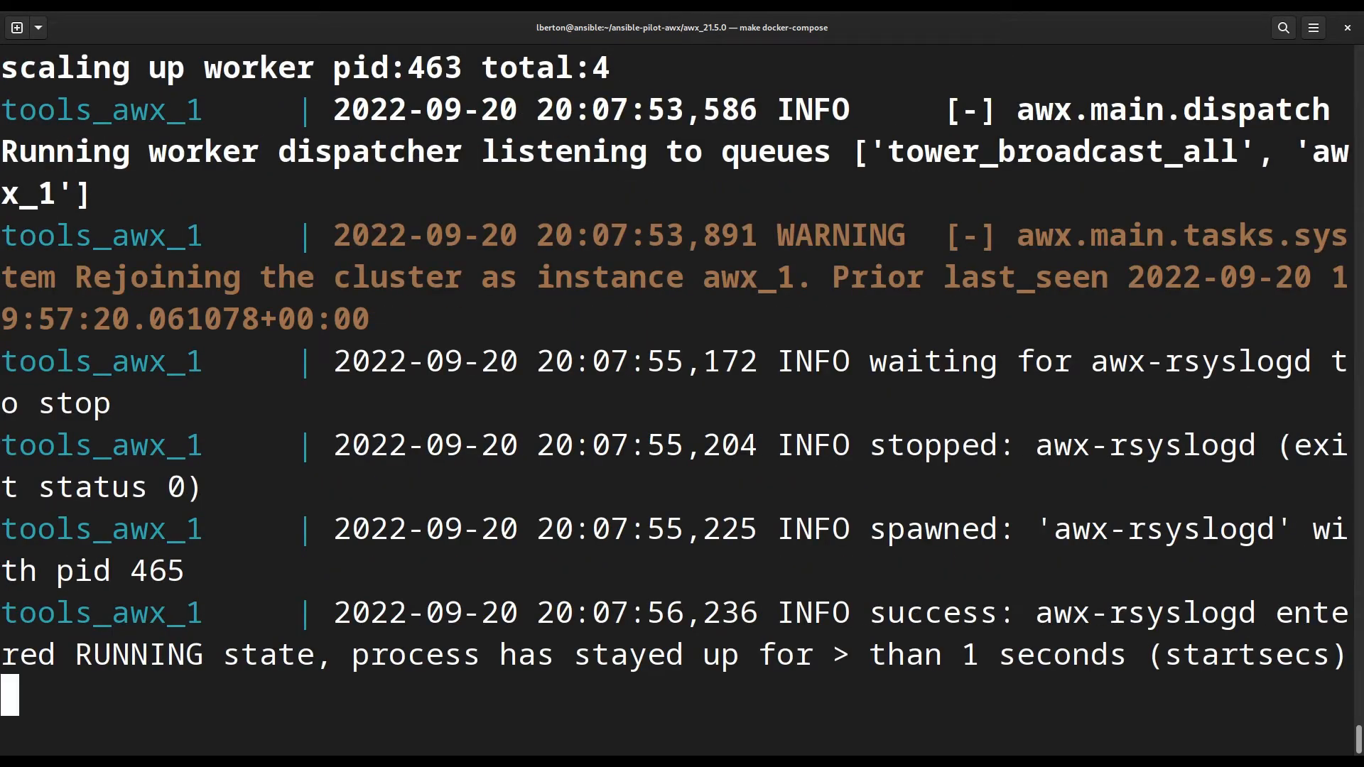
pyautogui.scroll(-3)
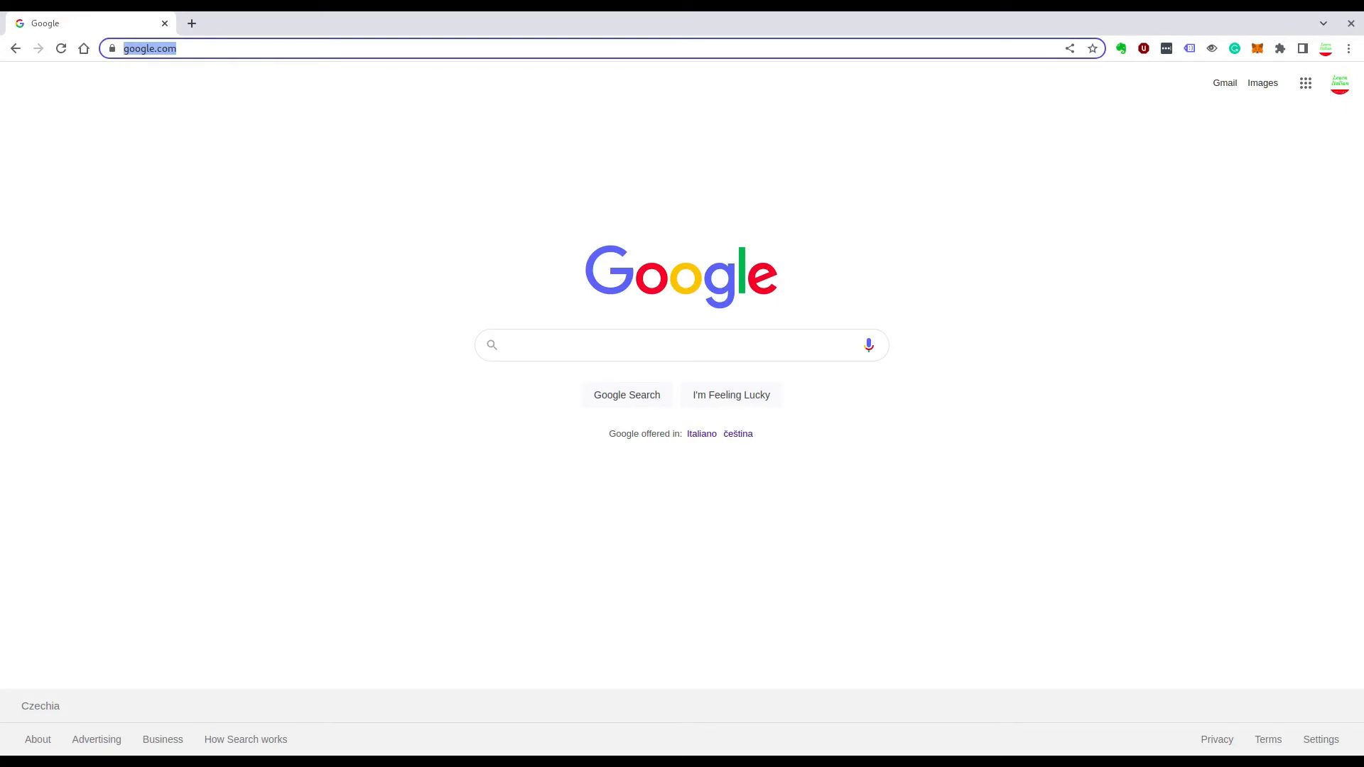
# - Load localhost:8043 in Chrome to reach the Ansible AWX login page
pyautogui.write('localhost:8043')
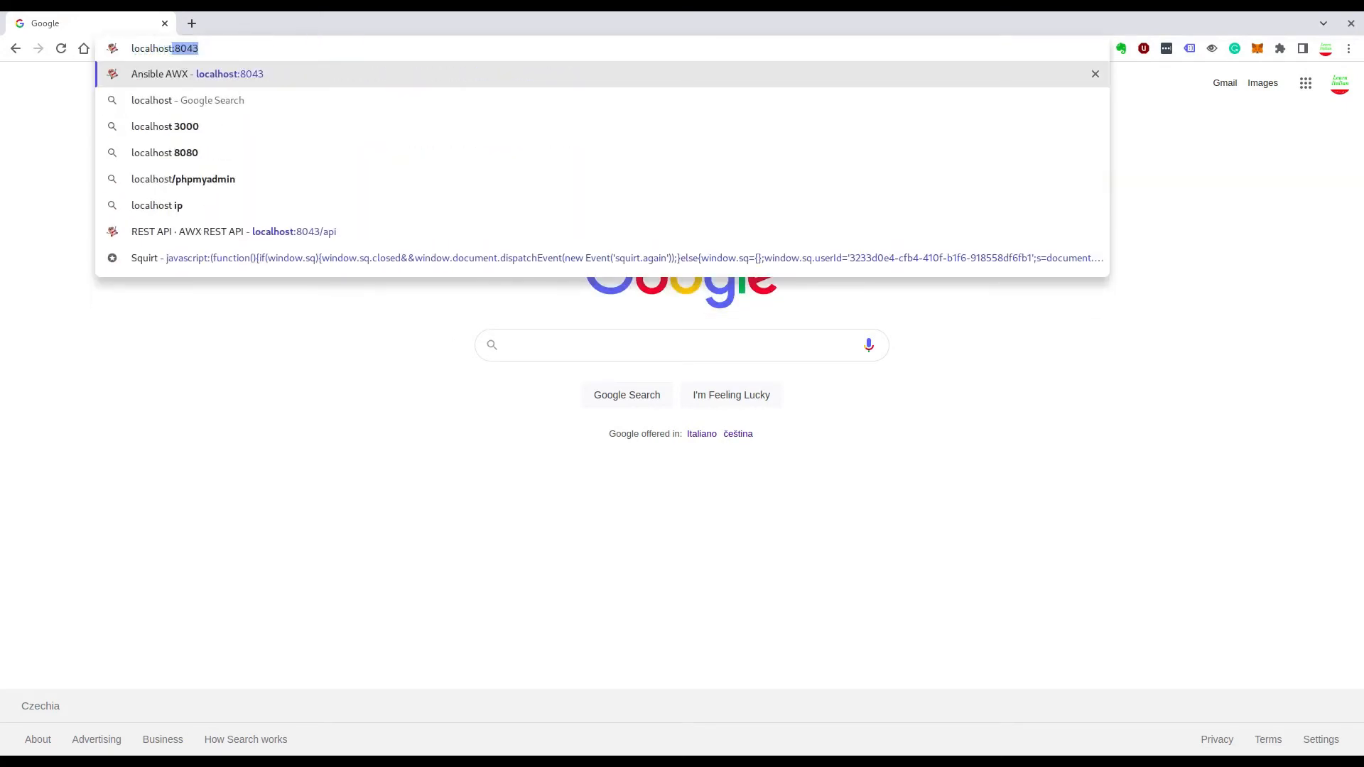
pyautogui.write('80')
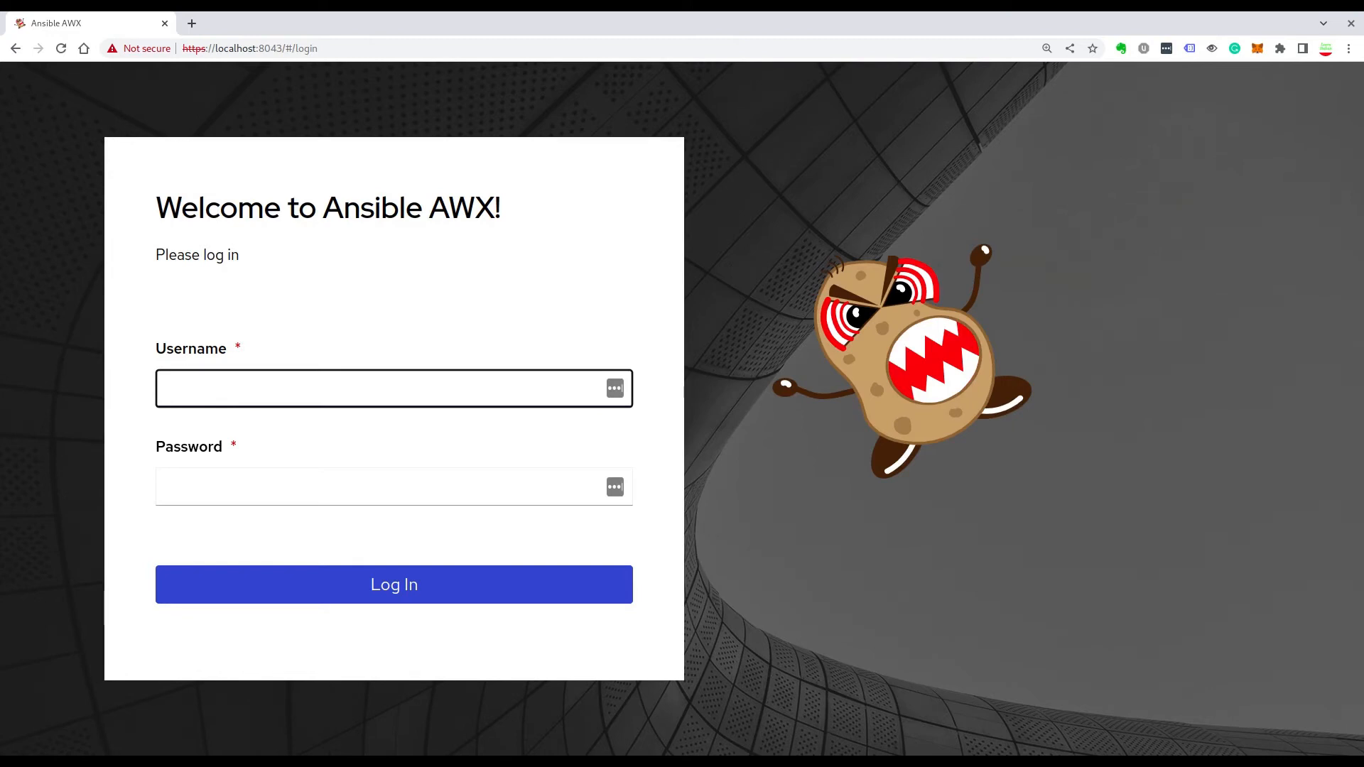
pyautogui.click(393, 388)
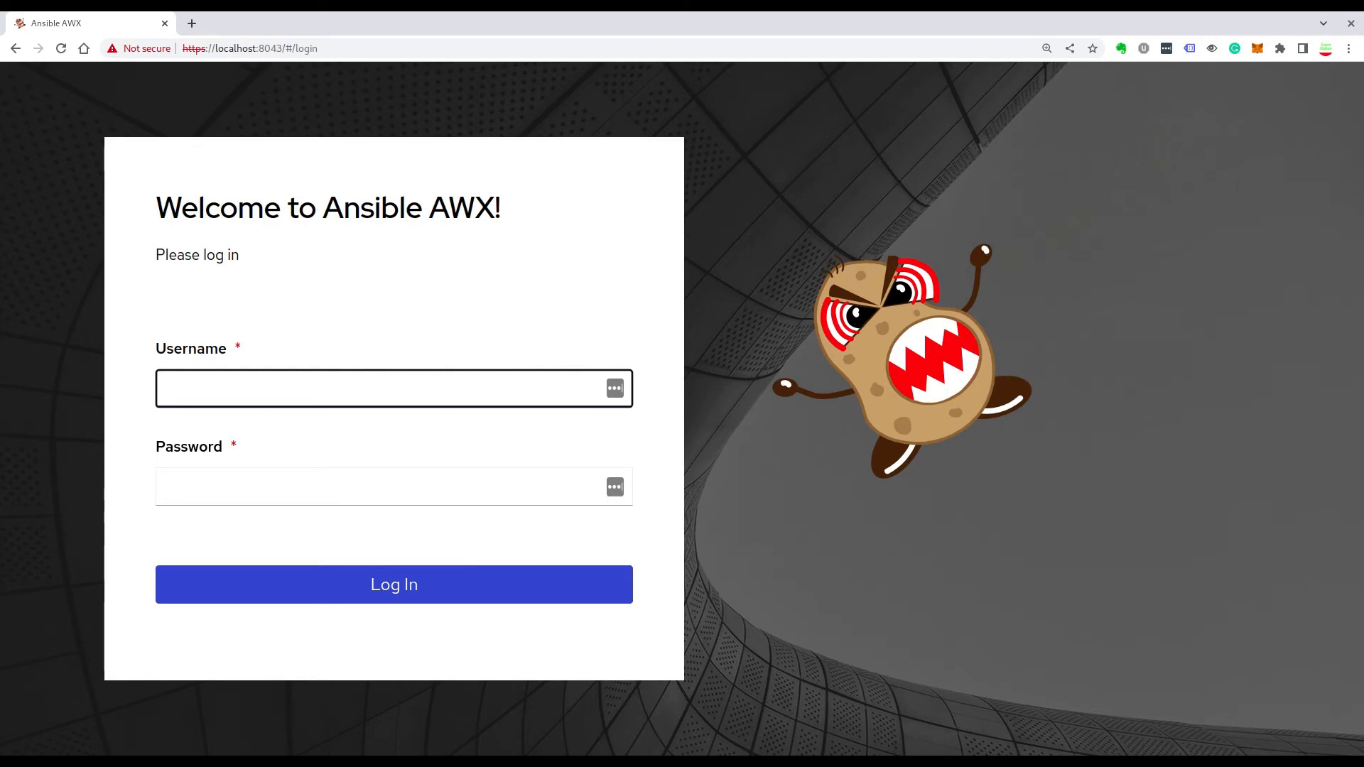
pyautogui.click(393, 388)
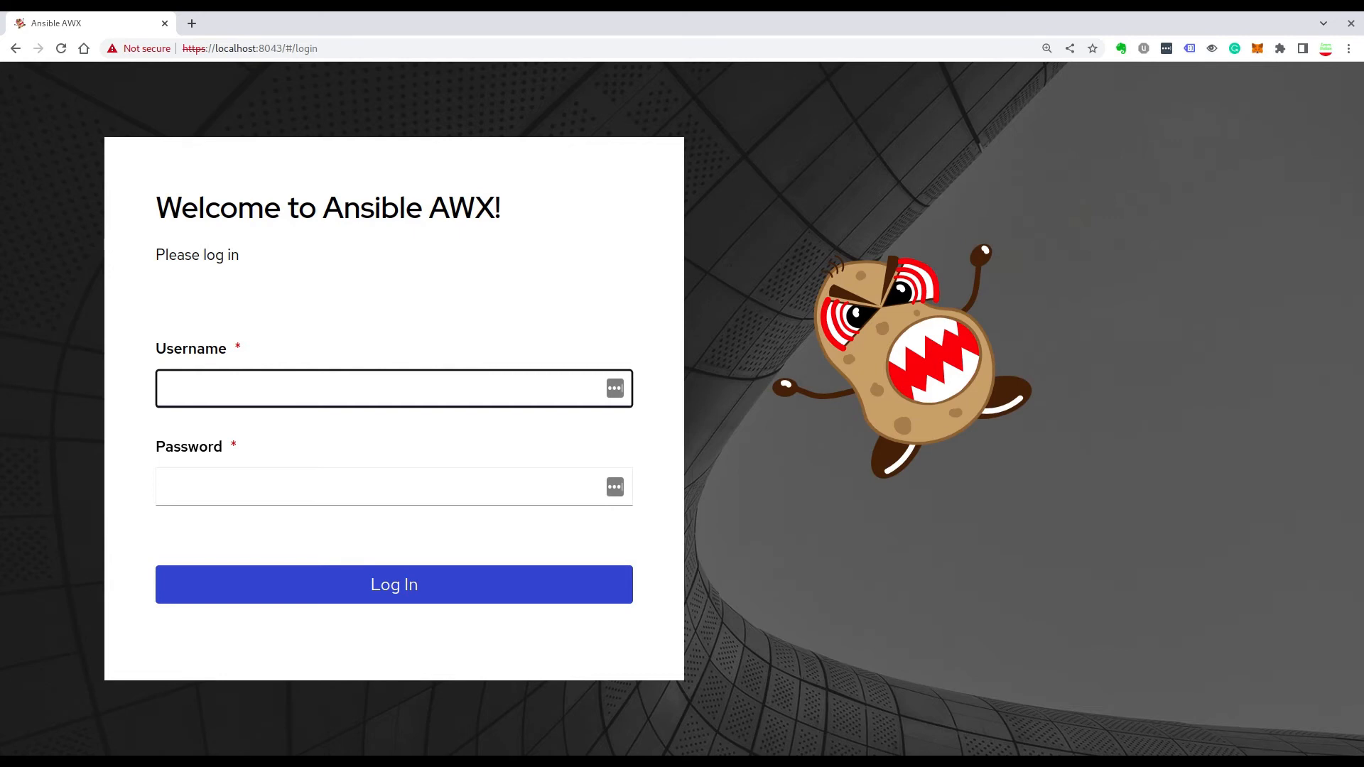
pyautogui.click(393, 388)
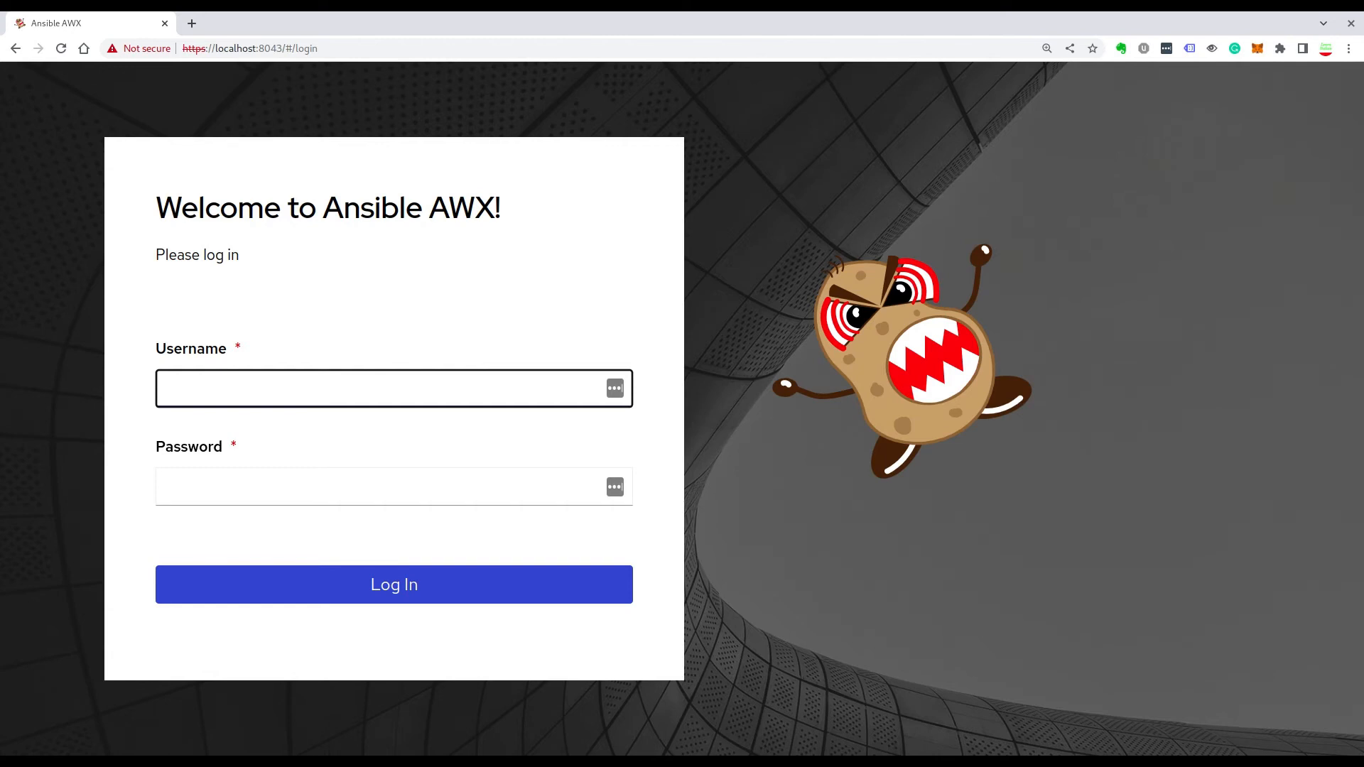
pyautogui.click(393, 388)
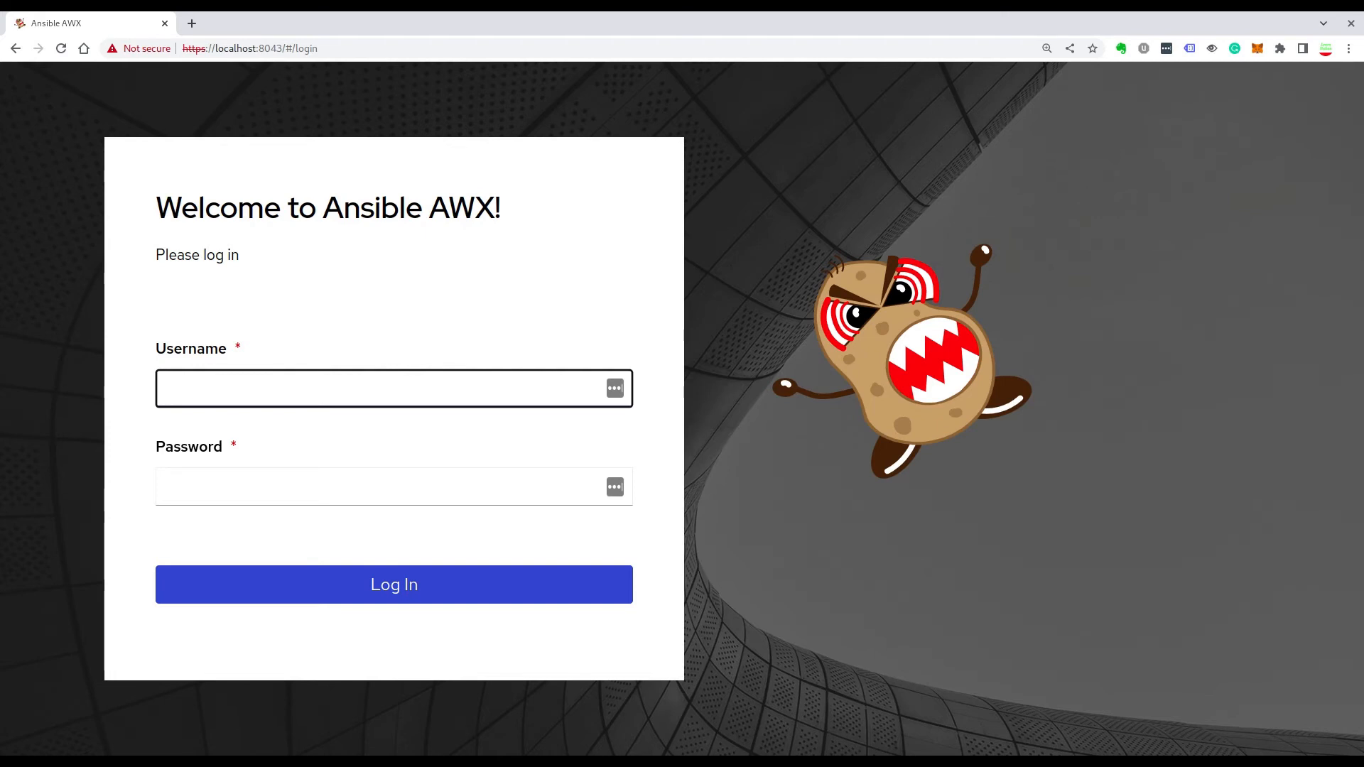
pyautogui.click(393, 388)
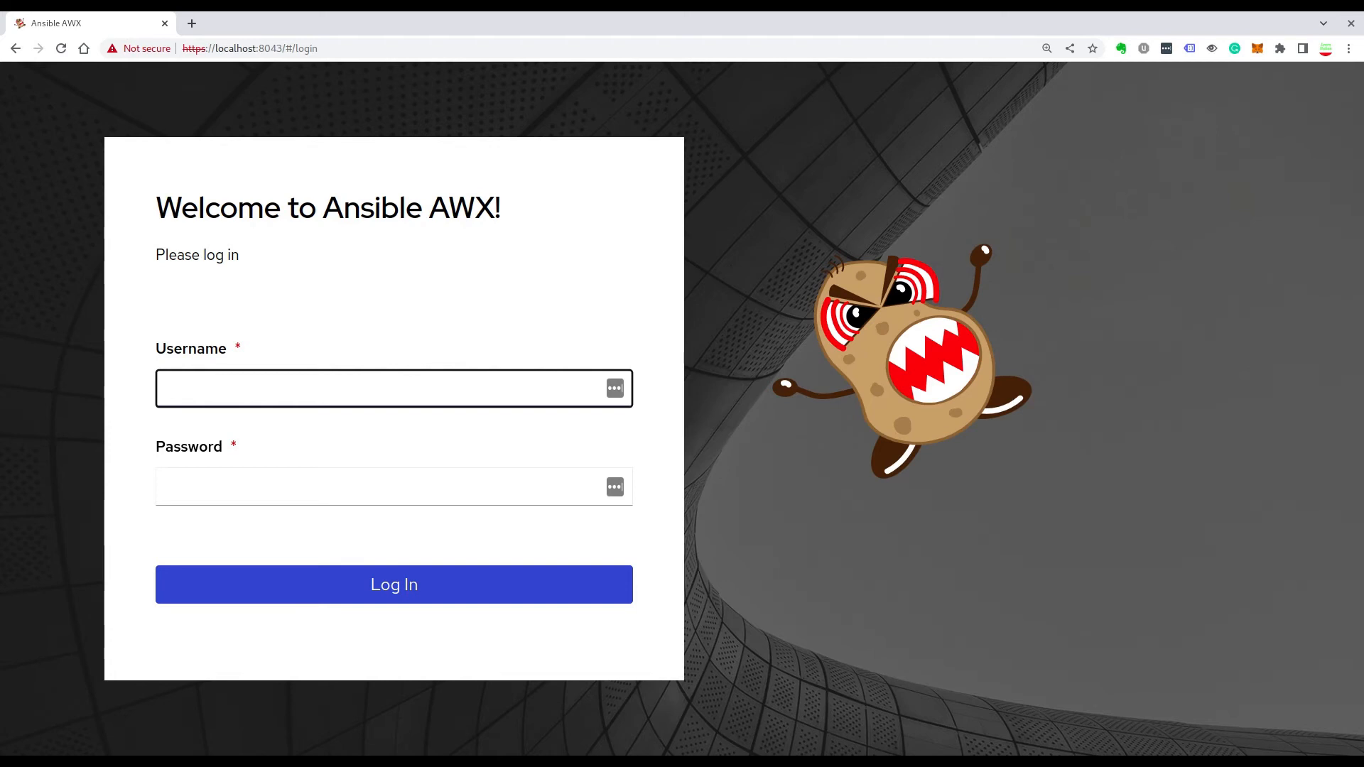
pyautogui.click(393, 388)
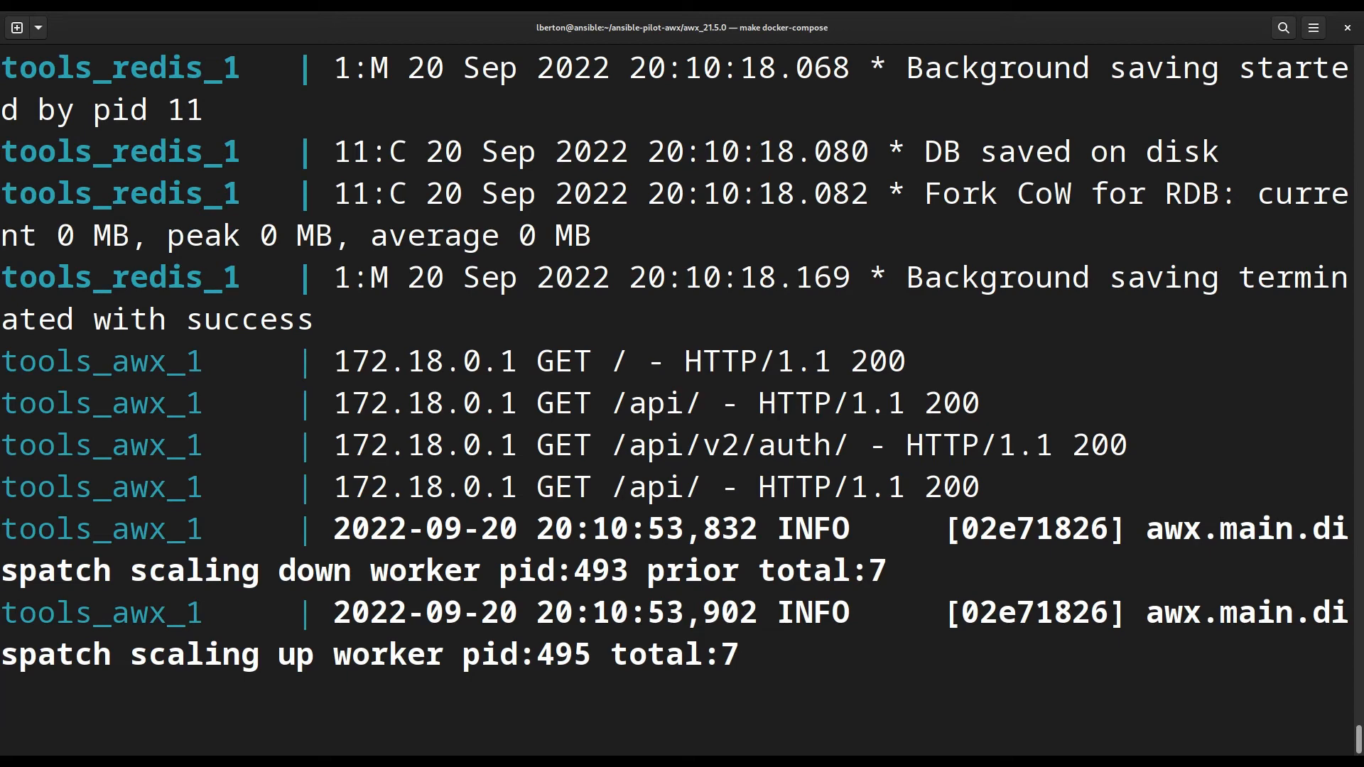
# - Stop the running AWX docker-compose services with Ctrl+C
pyautogui.press('ctrl+c')
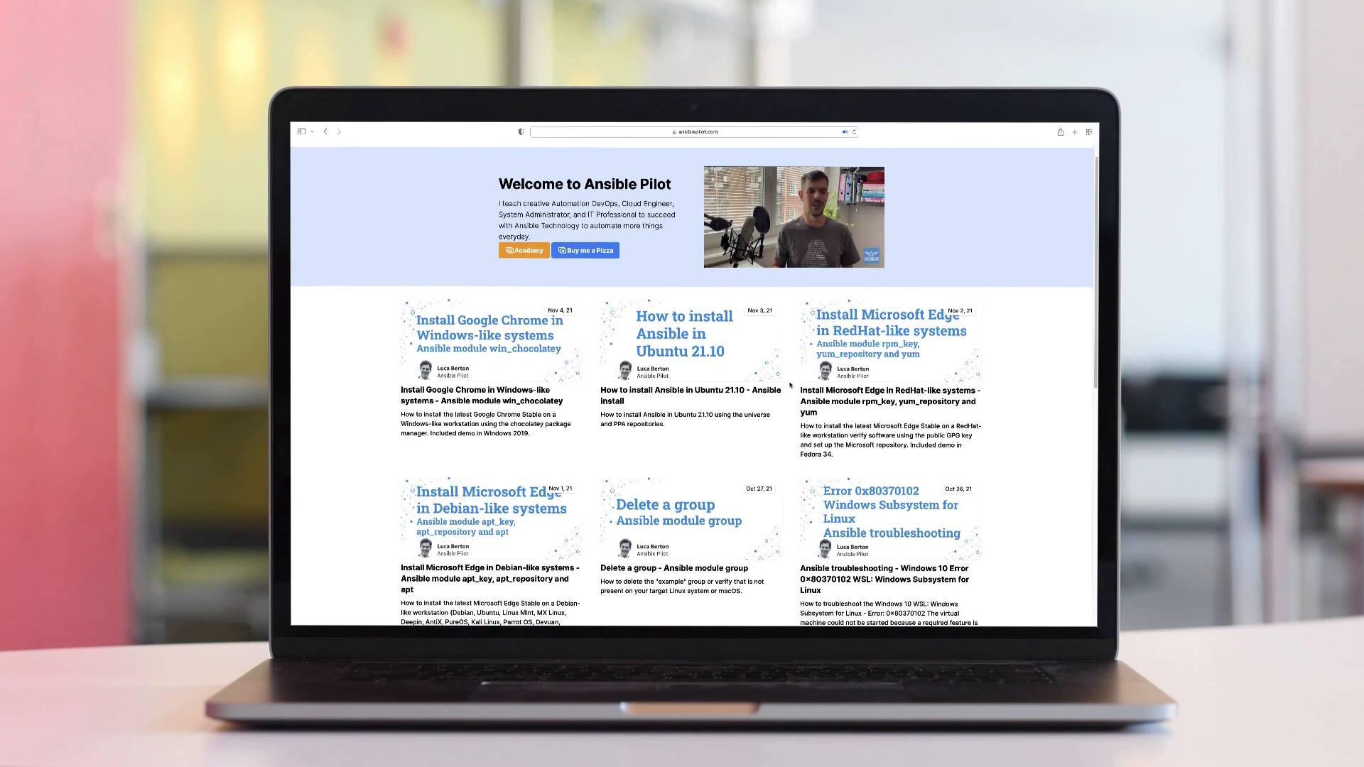
# - Scroll the ansiblepilot.com post cards down to the More posts link and footer
pyautogui.scroll(-3)
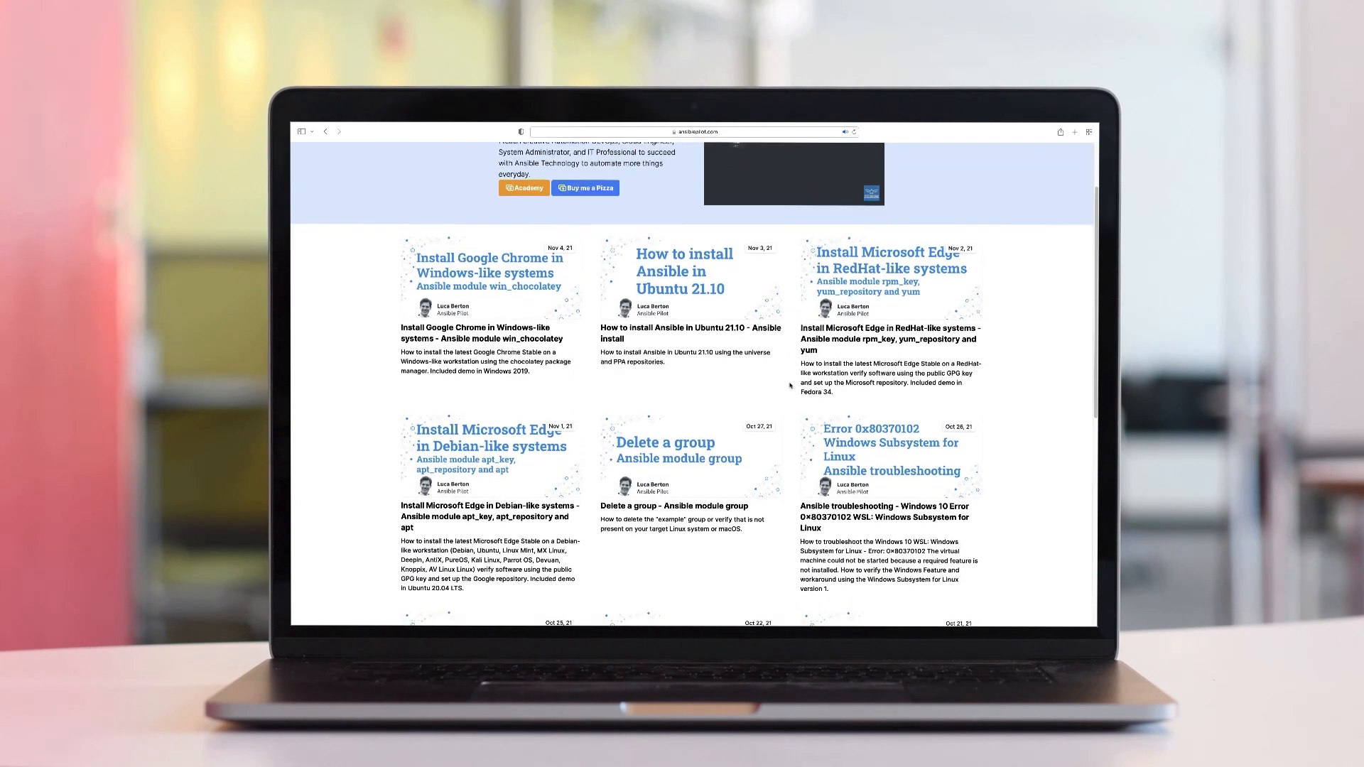
pyautogui.scroll(-3)
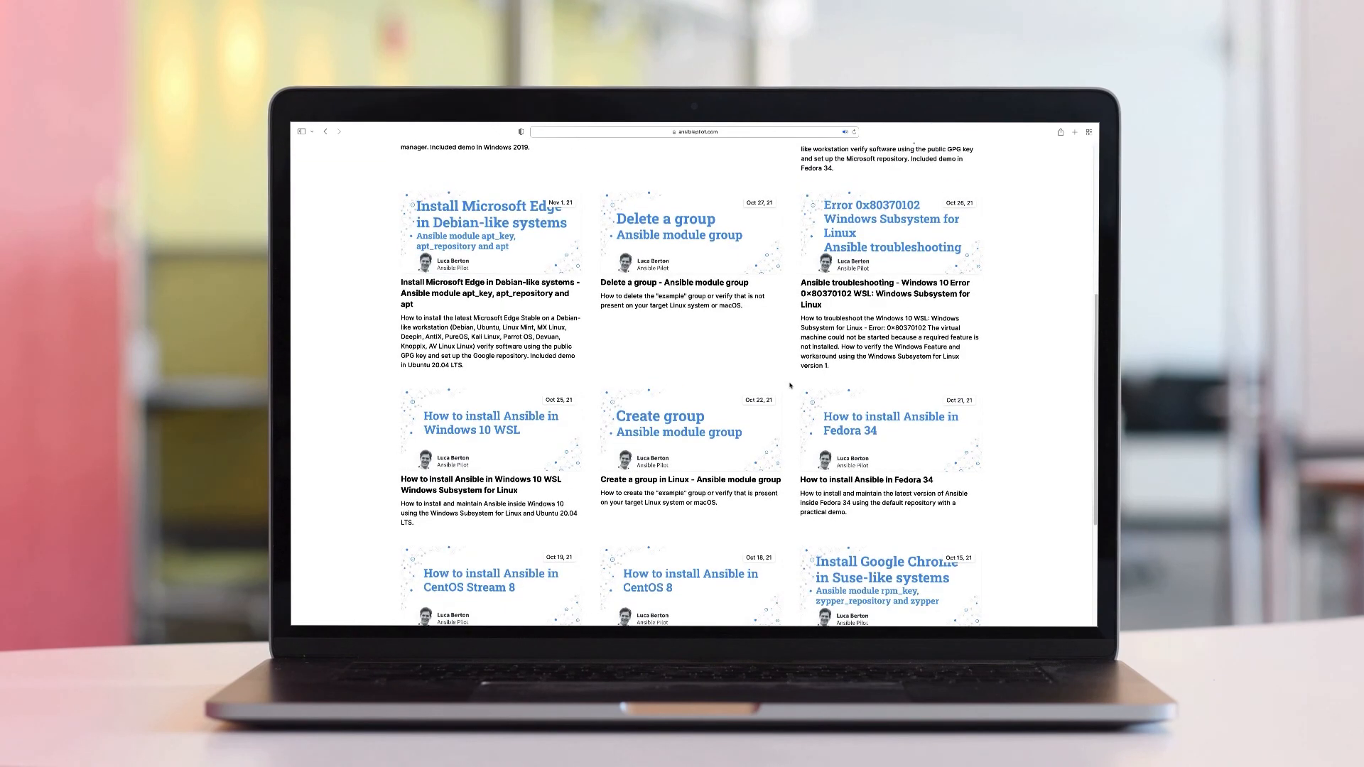
pyautogui.scroll(-3)
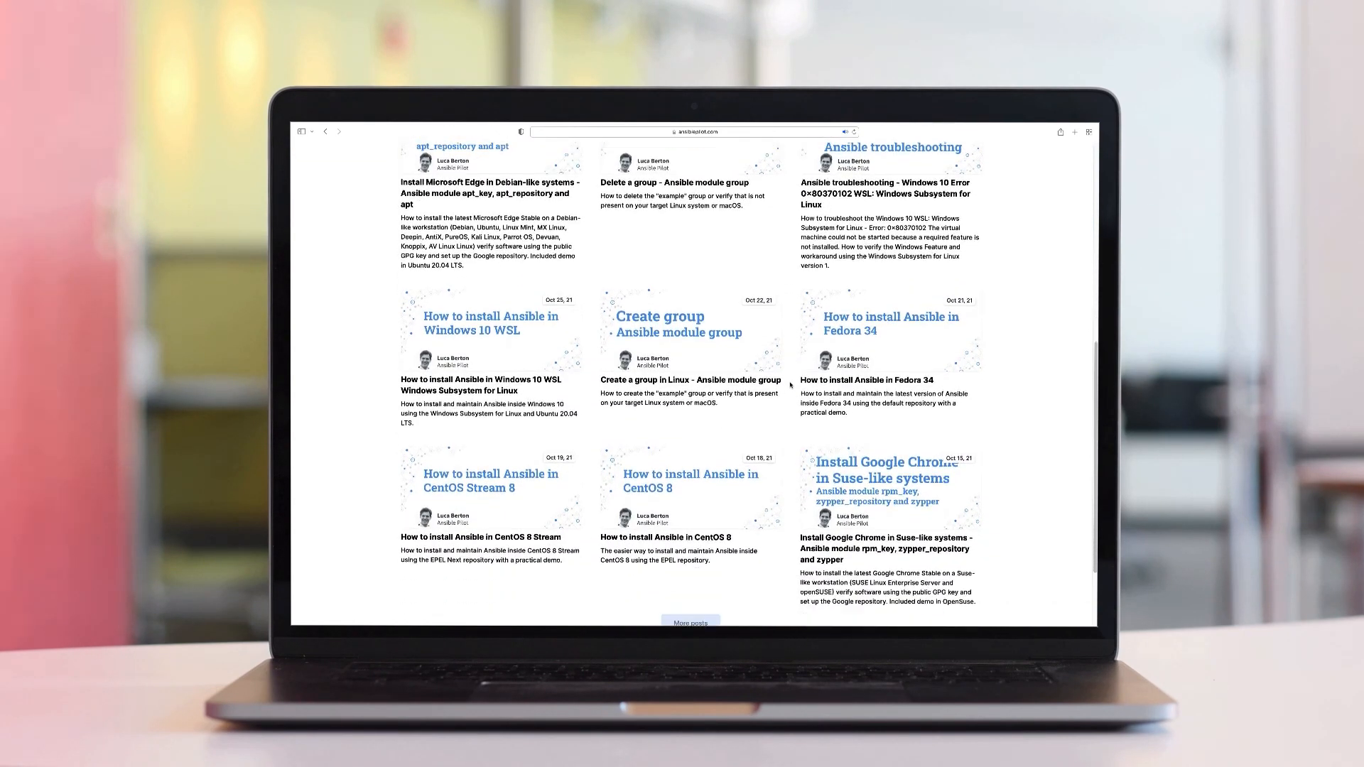
pyautogui.scroll(-3)
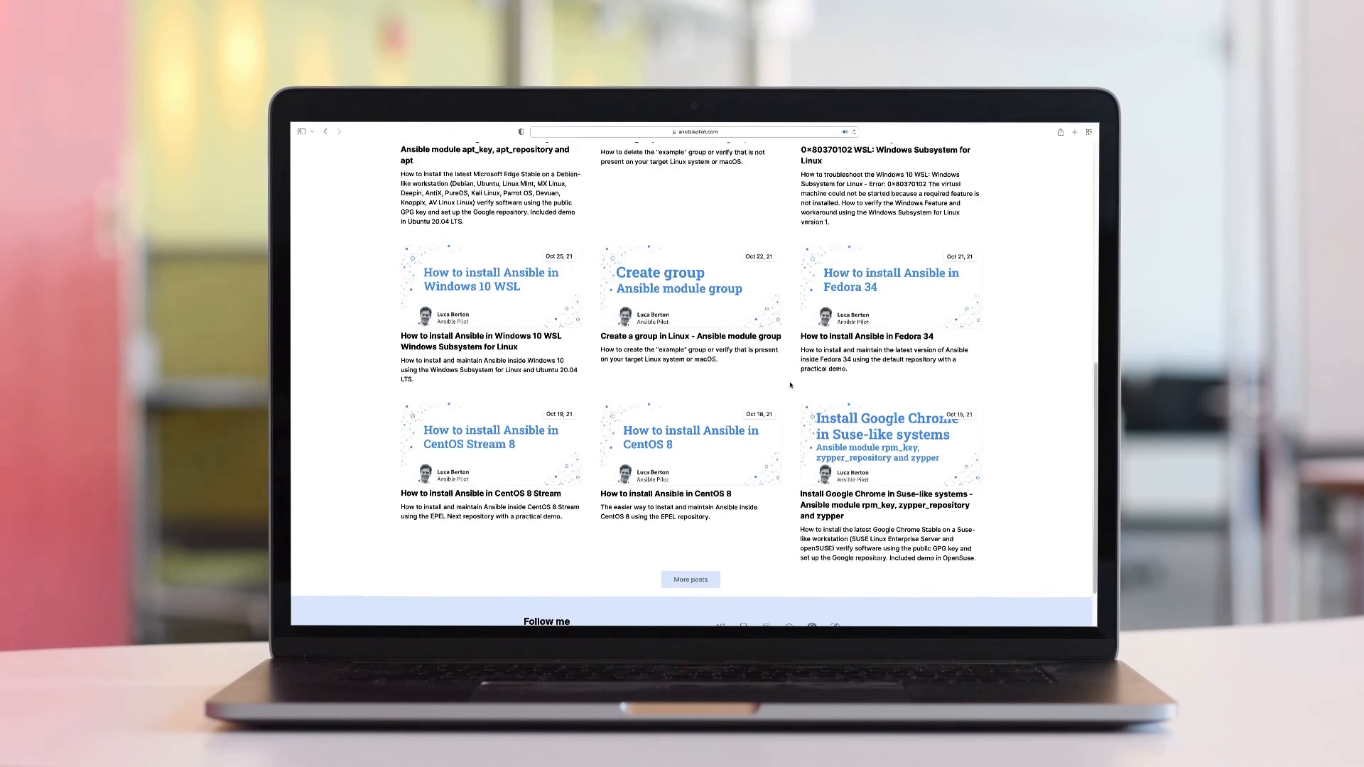